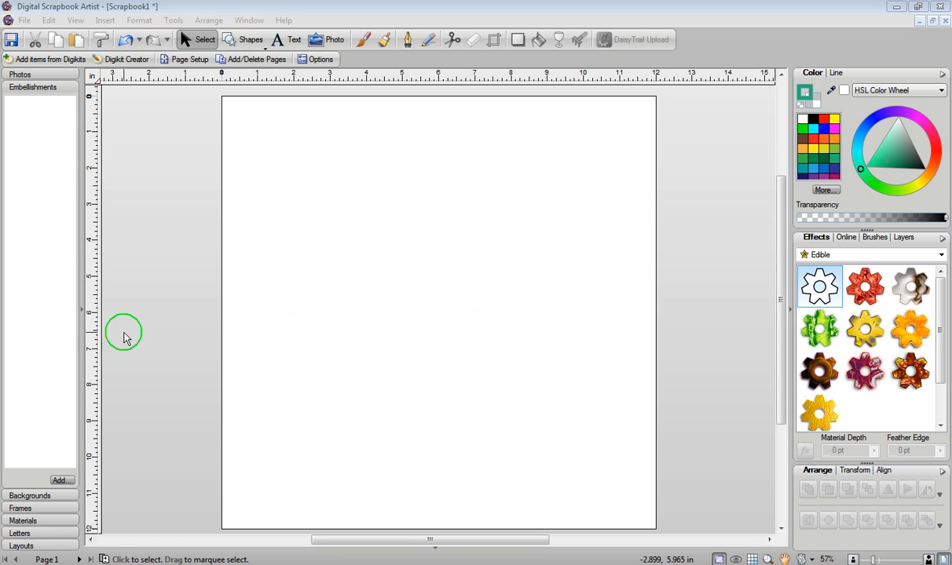
pyautogui.moveTo(154, 502)
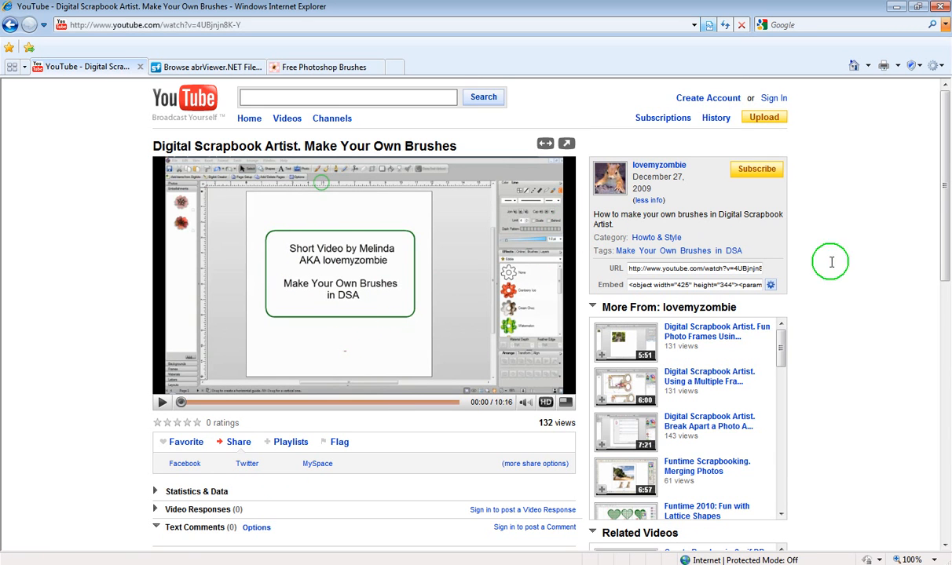
pyautogui.moveTo(799, 170)
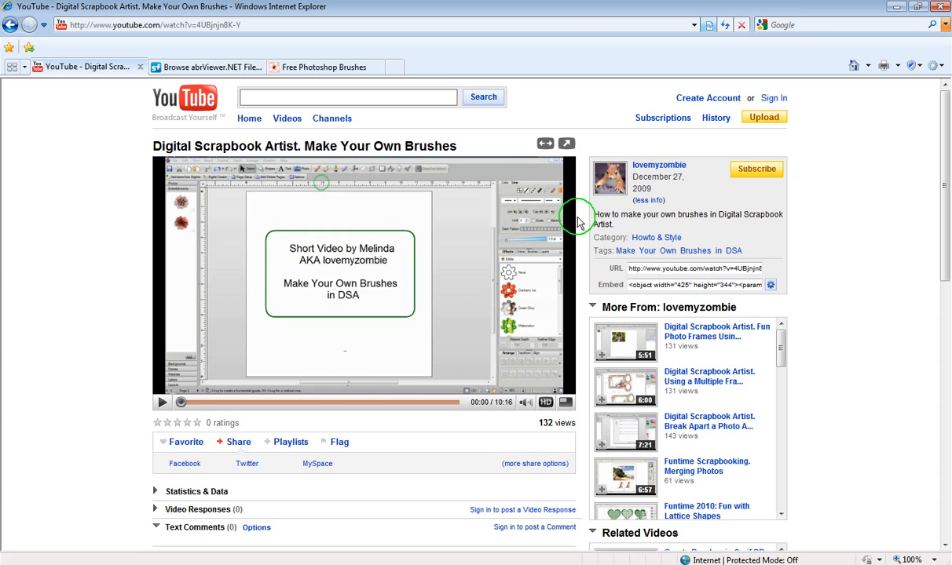
pyautogui.moveTo(730, 226)
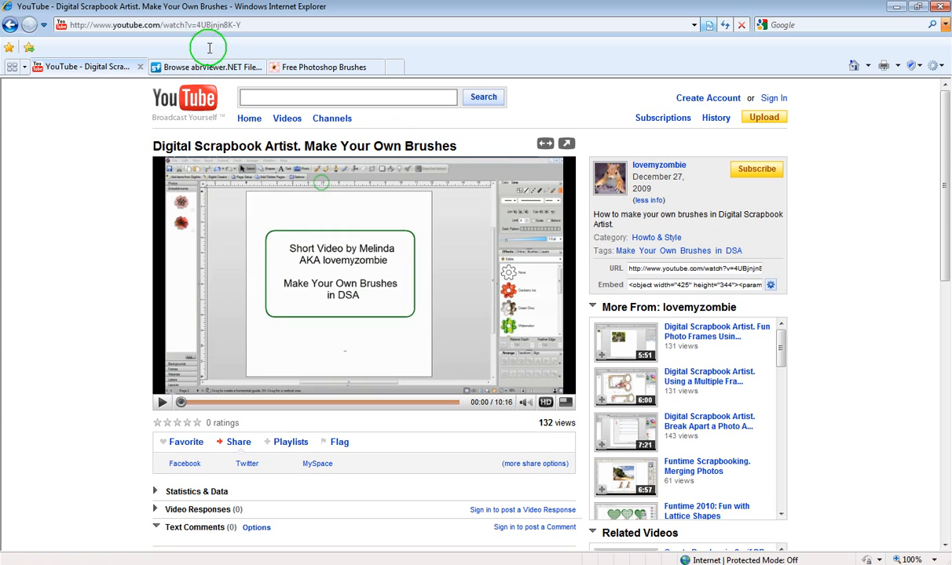
pyautogui.moveTo(287, 49)
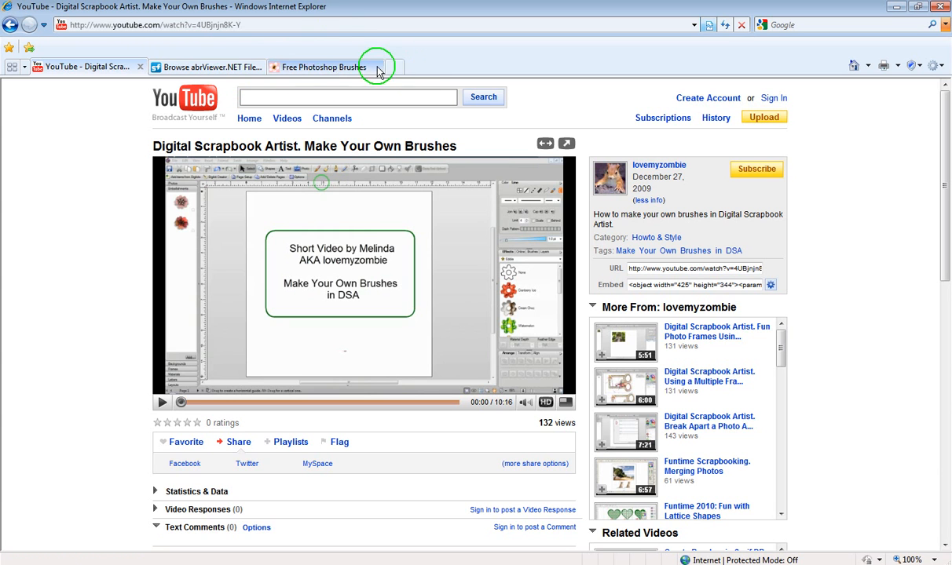
# - Switch to the abrViewer.NET SourceForge files page with its download and file list
pyautogui.click(207, 66)
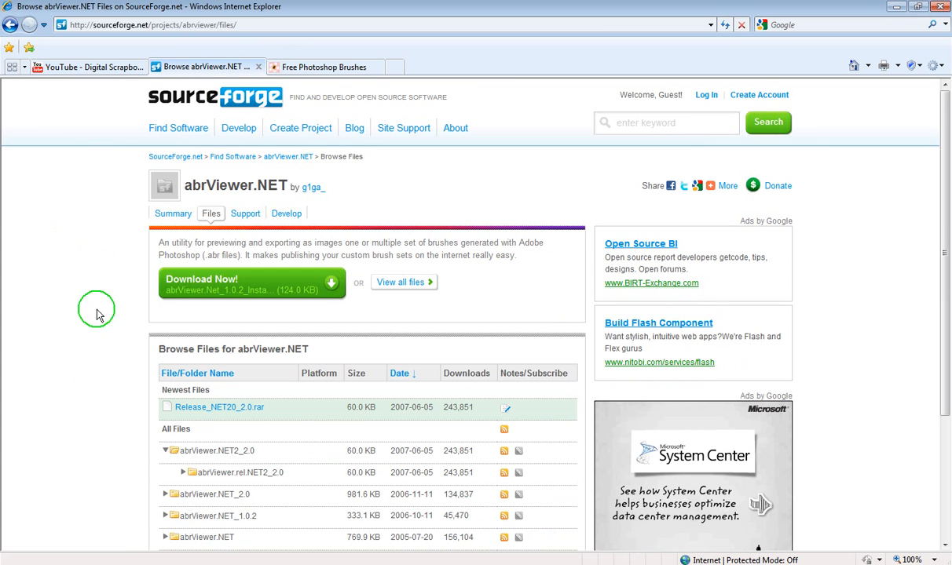
pyautogui.moveTo(92, 358)
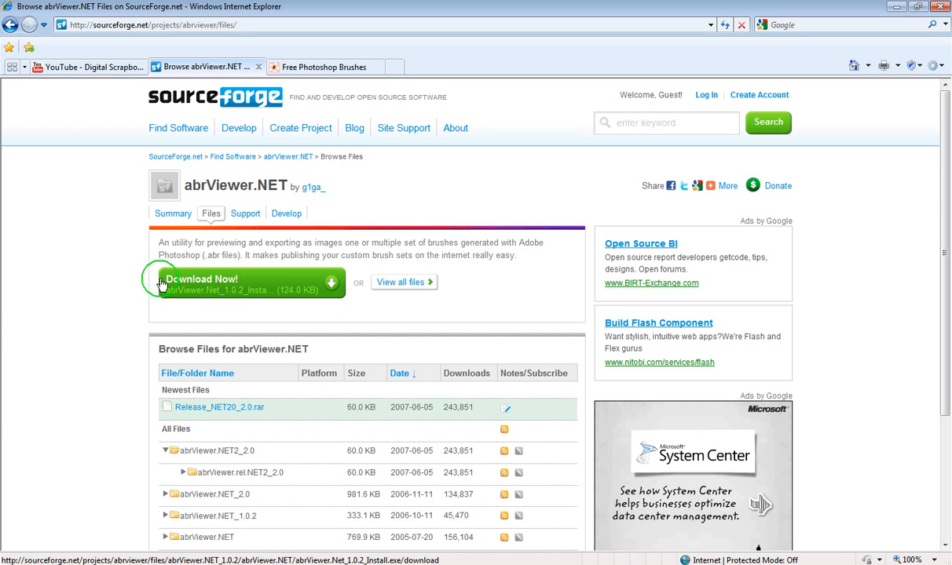
pyautogui.moveTo(77, 276)
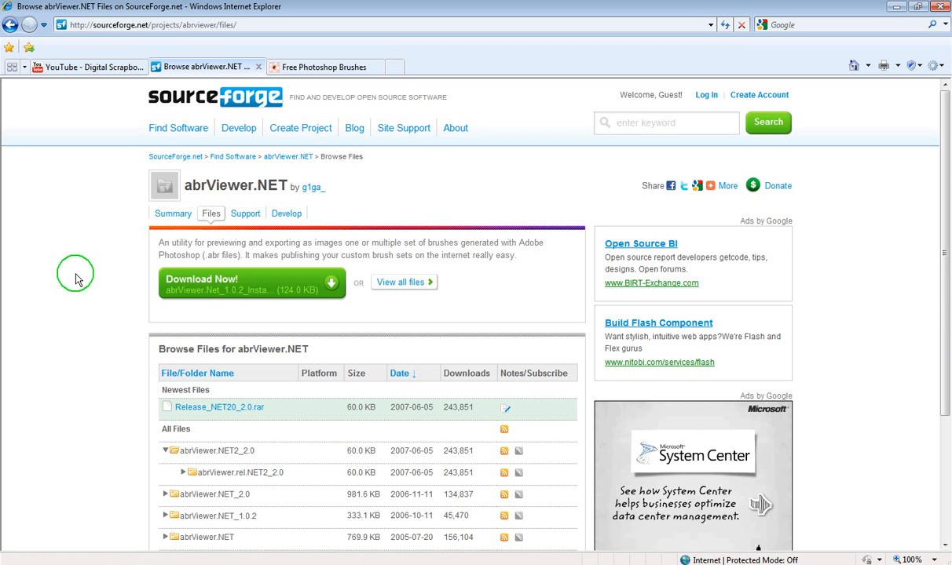
# - Switch to the Free Photoshop Brushes site and browse the gallery down to the floral brushes set
pyautogui.click(320, 66)
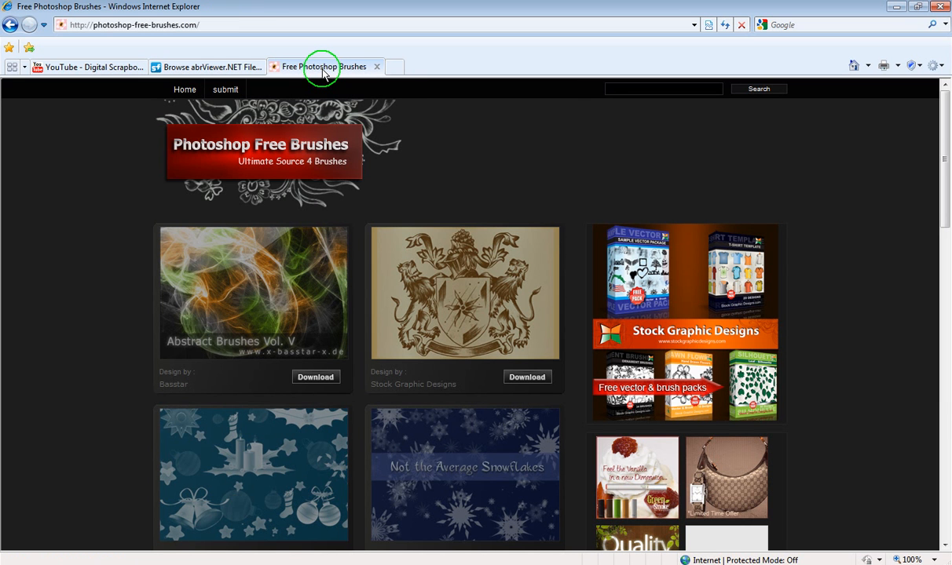
pyautogui.moveTo(233, 156)
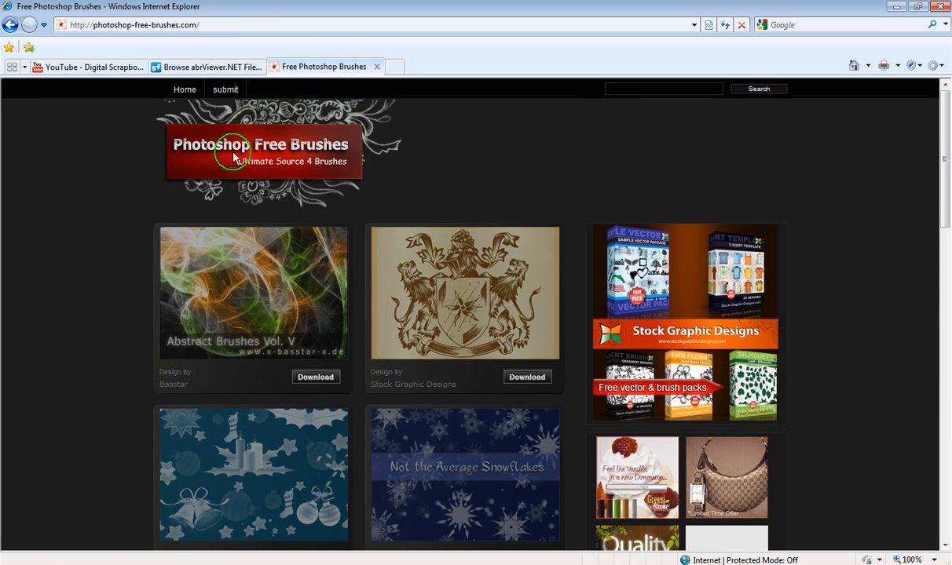
pyautogui.moveTo(482, 263)
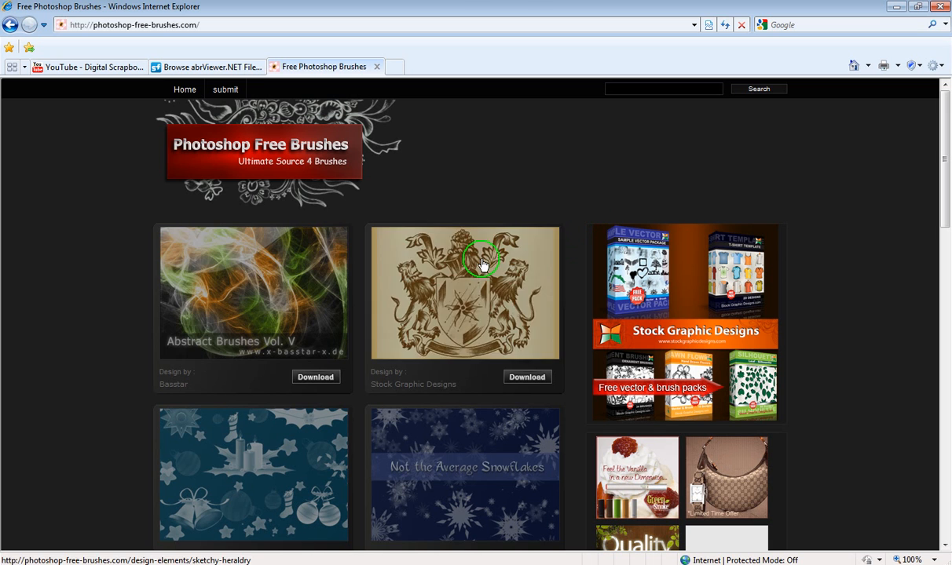
pyautogui.moveTo(499, 325)
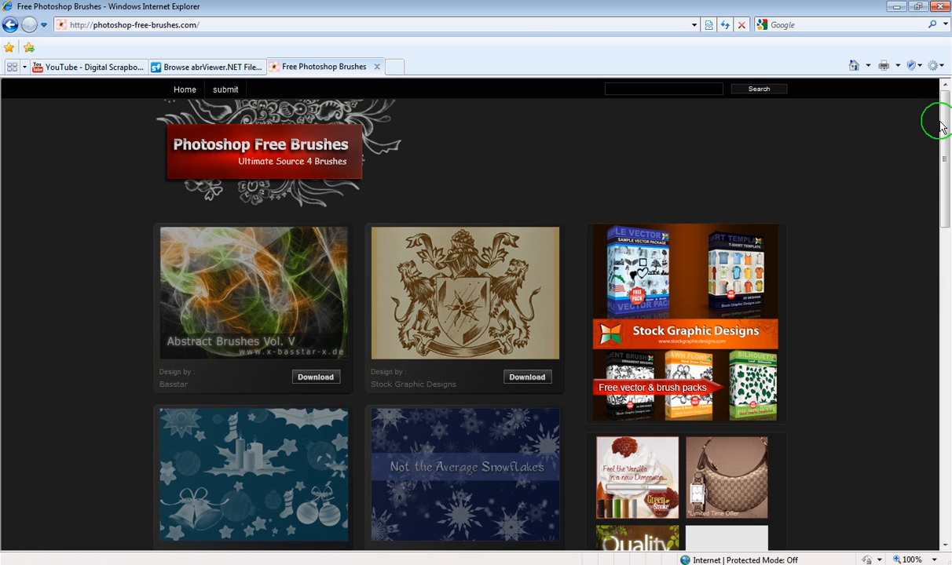
pyautogui.scroll(-3)
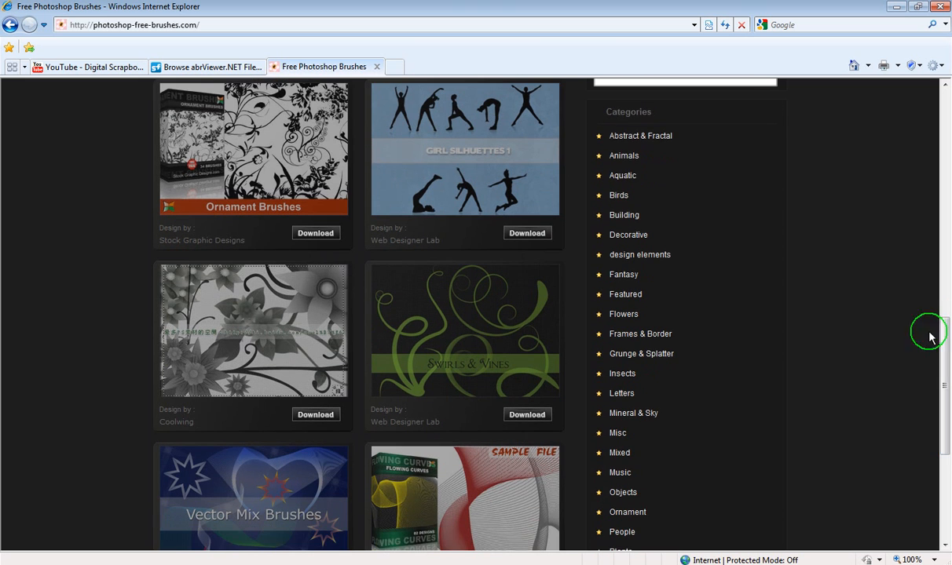
pyautogui.moveTo(622, 215)
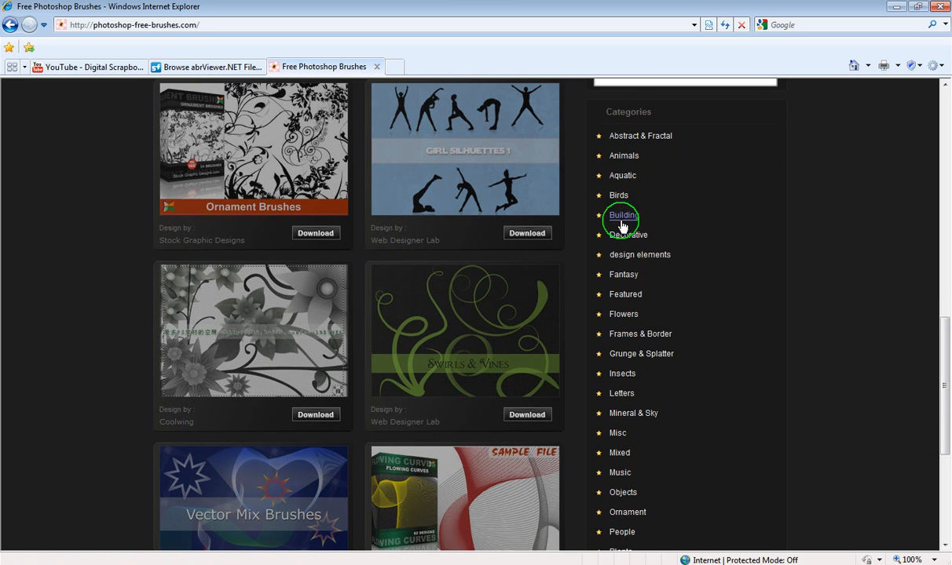
pyautogui.moveTo(651, 391)
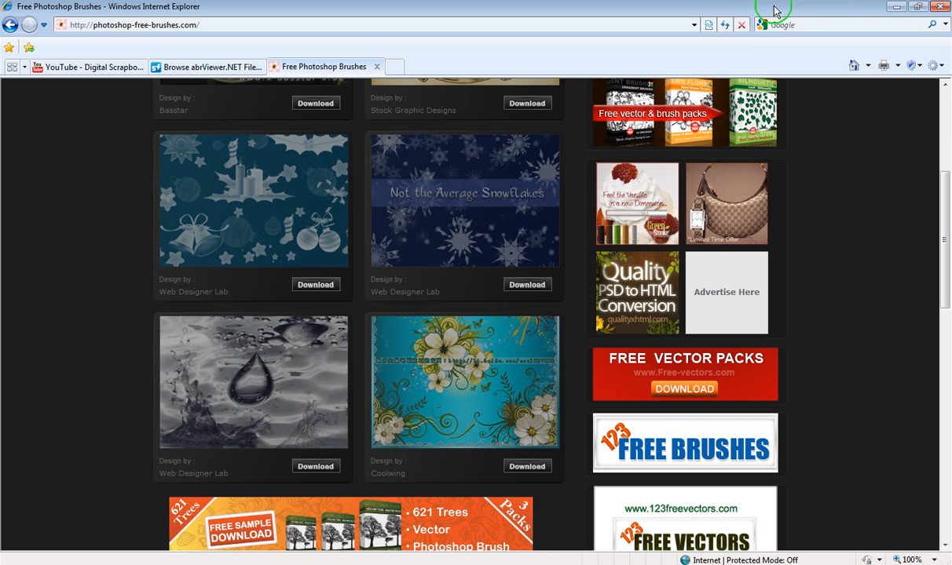
pyautogui.moveTo(847, 61)
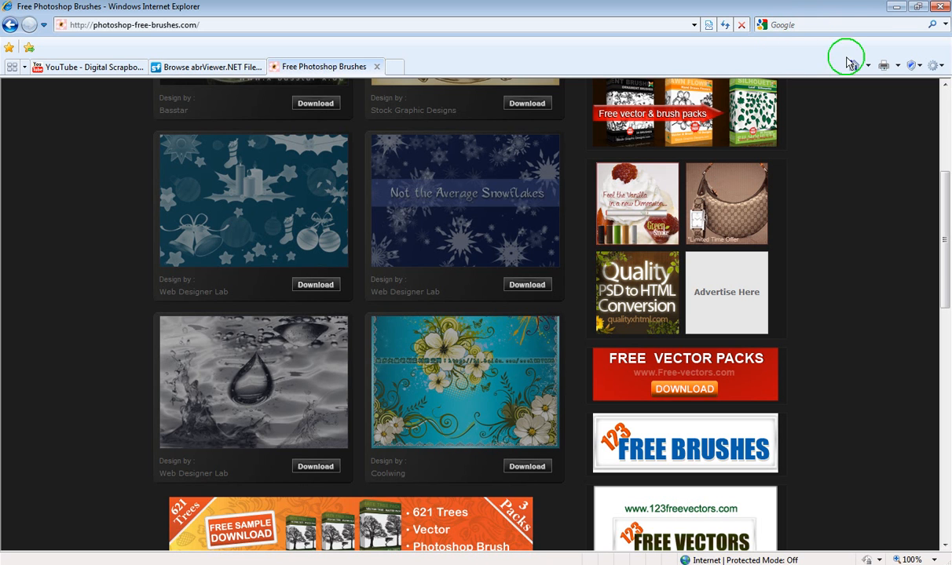
pyautogui.moveTo(867, 235)
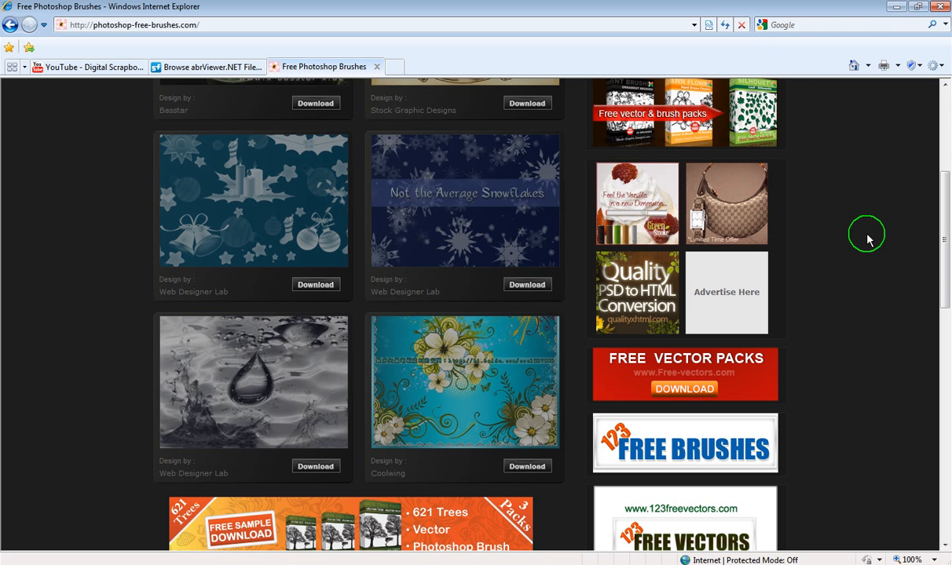
pyautogui.moveTo(949, 239)
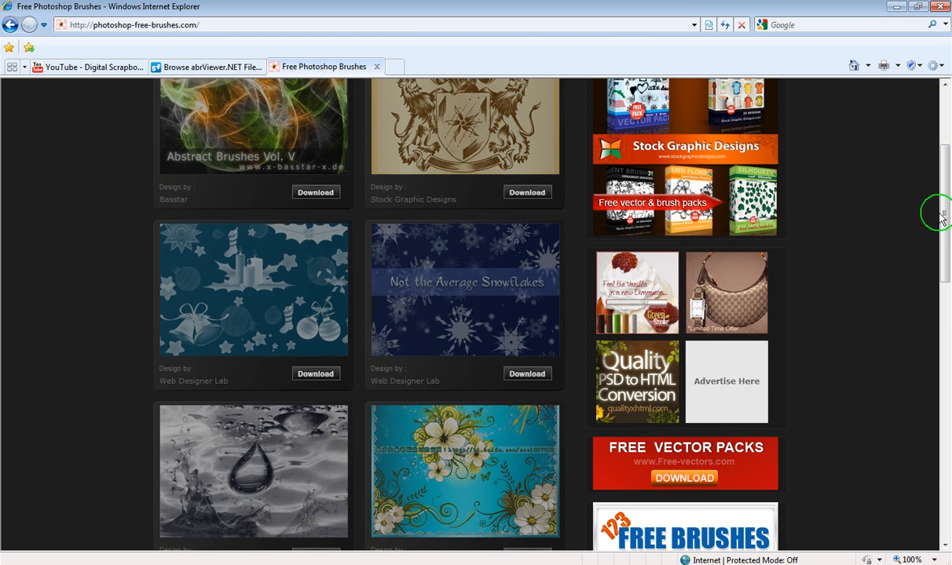
pyautogui.moveTo(935, 211)
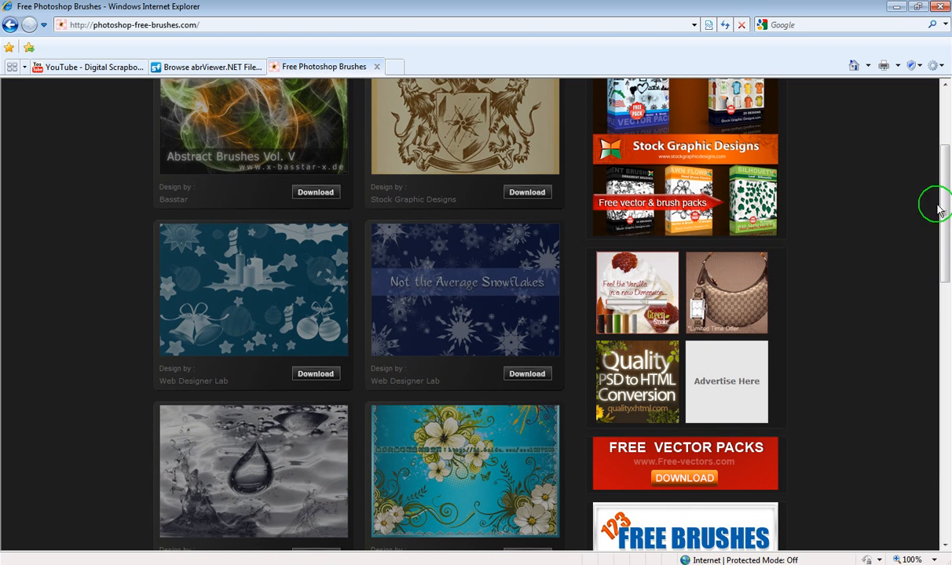
pyautogui.scroll(-3)
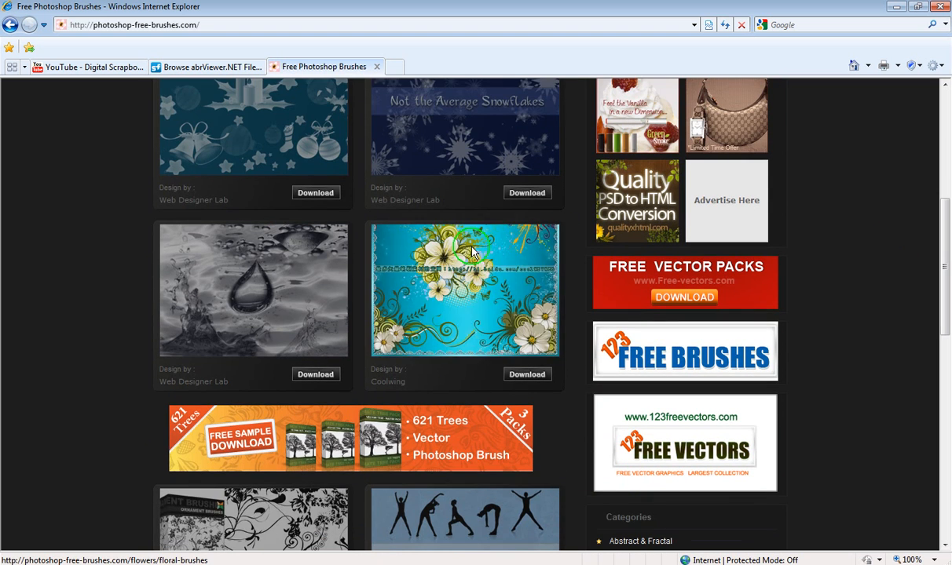
pyautogui.moveTo(480, 324)
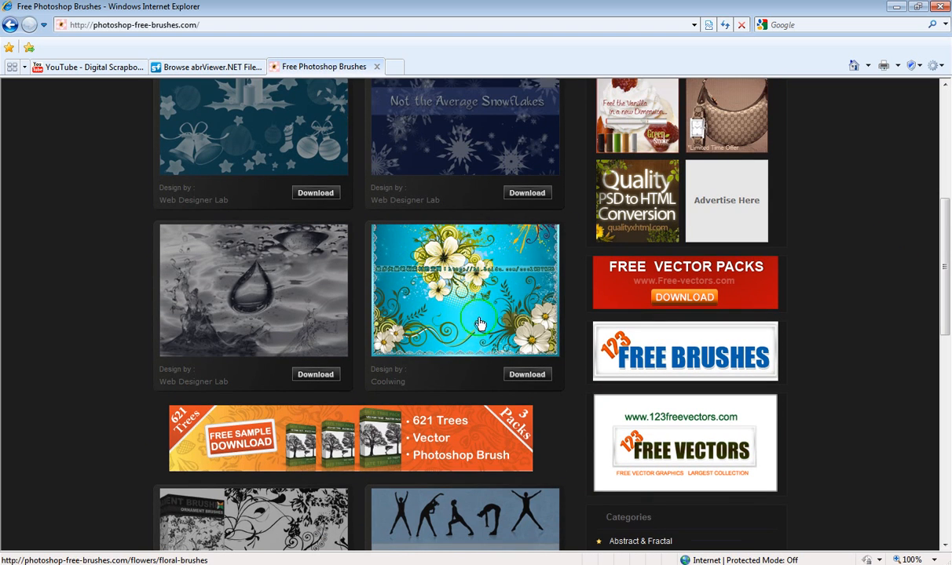
pyautogui.moveTo(454, 306)
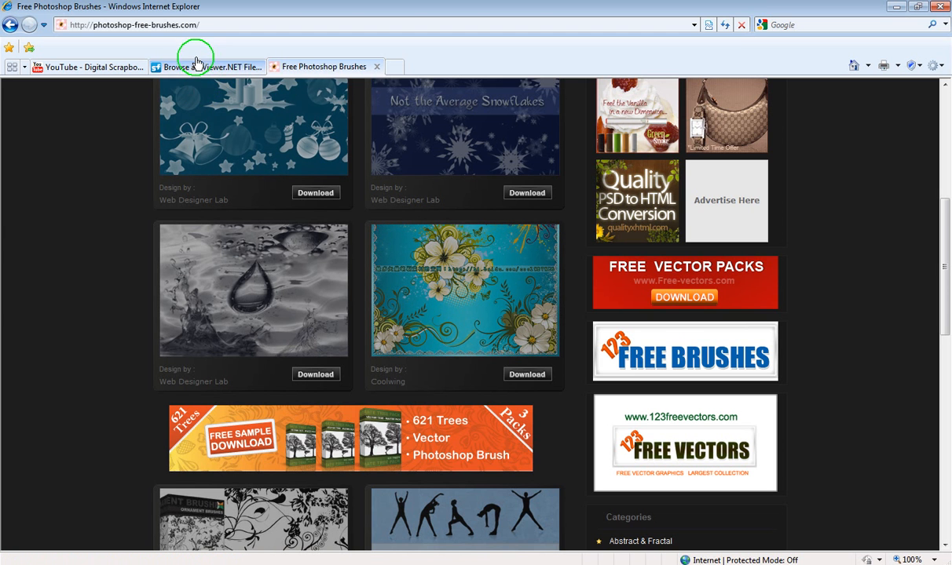
pyautogui.moveTo(895, 6)
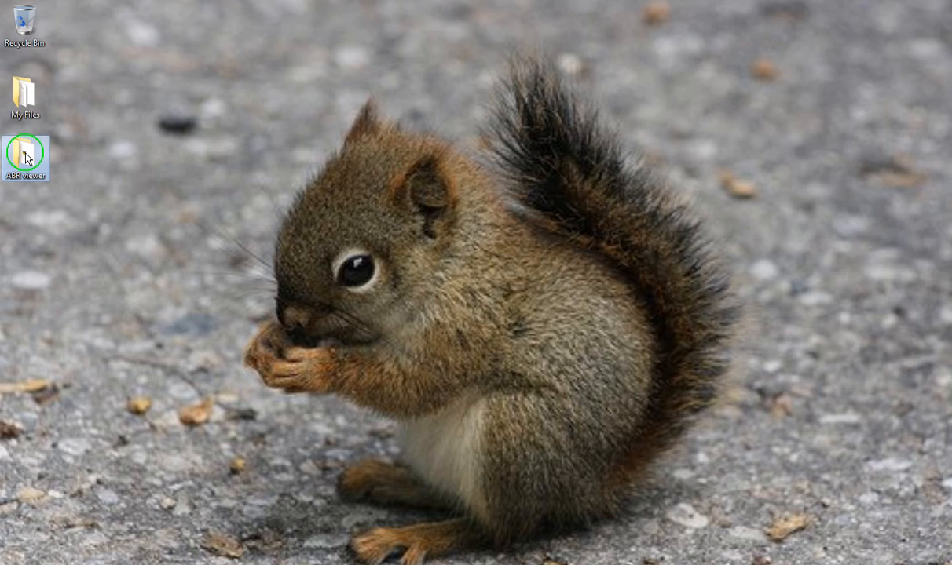
# - Navigate from the desktop into ABR viewer > abrViewer.NET and launch abrViewer.NET.exe
pyautogui.doubleClick(25, 157)
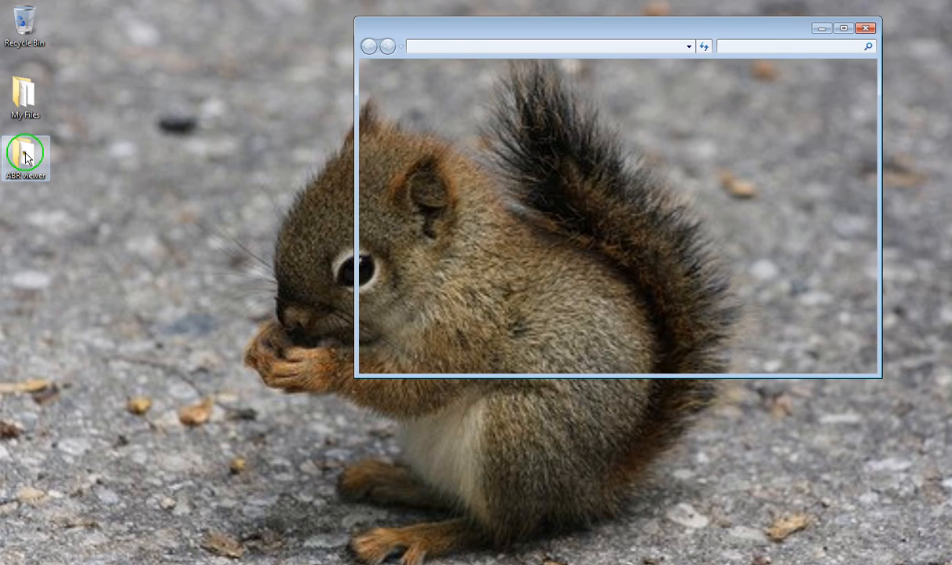
pyautogui.doubleClick(25, 158)
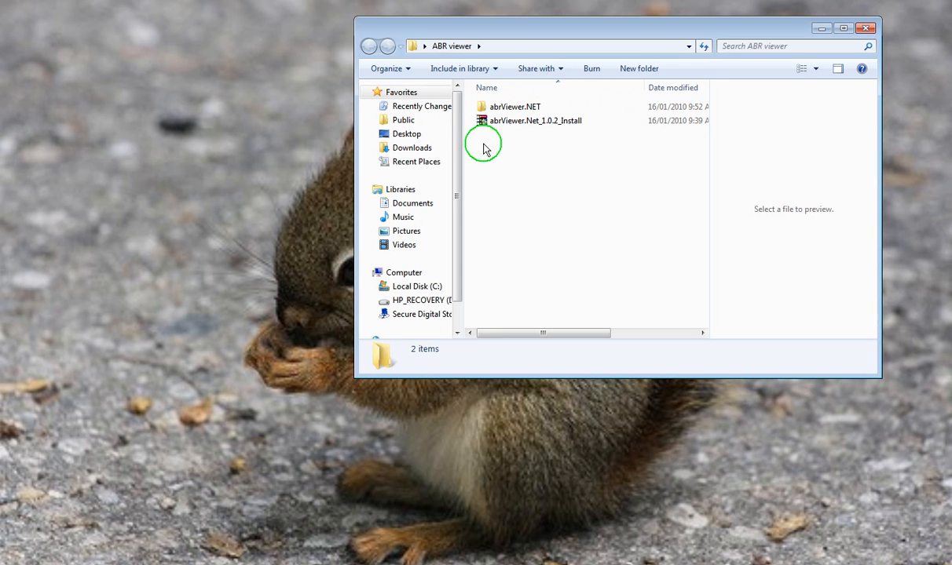
pyautogui.click(515, 107)
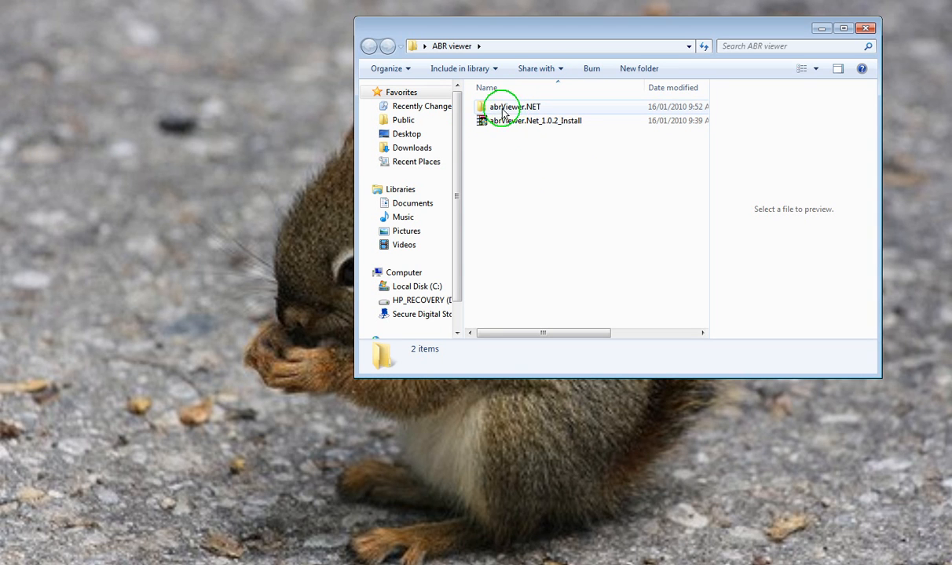
pyautogui.doubleClick(515, 107)
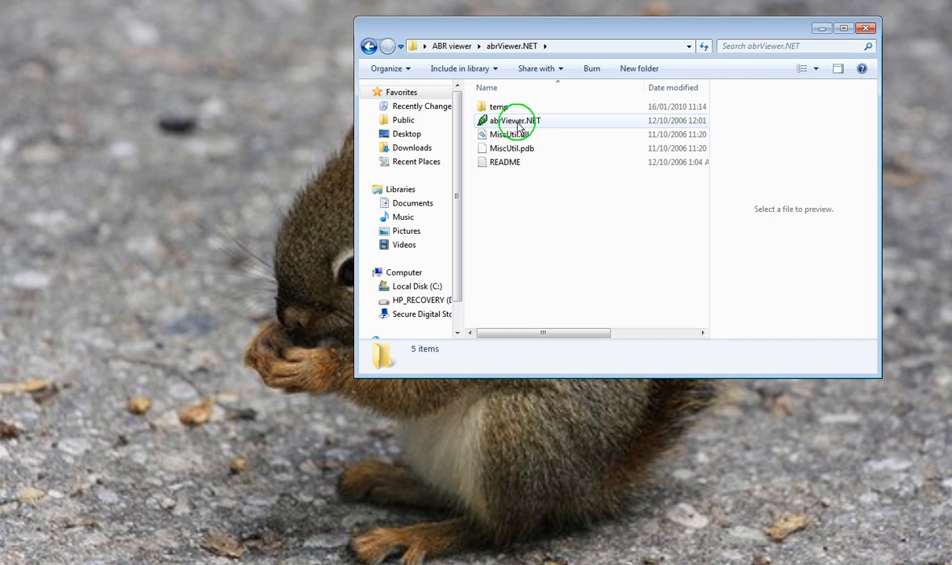
pyautogui.doubleClick(512, 119)
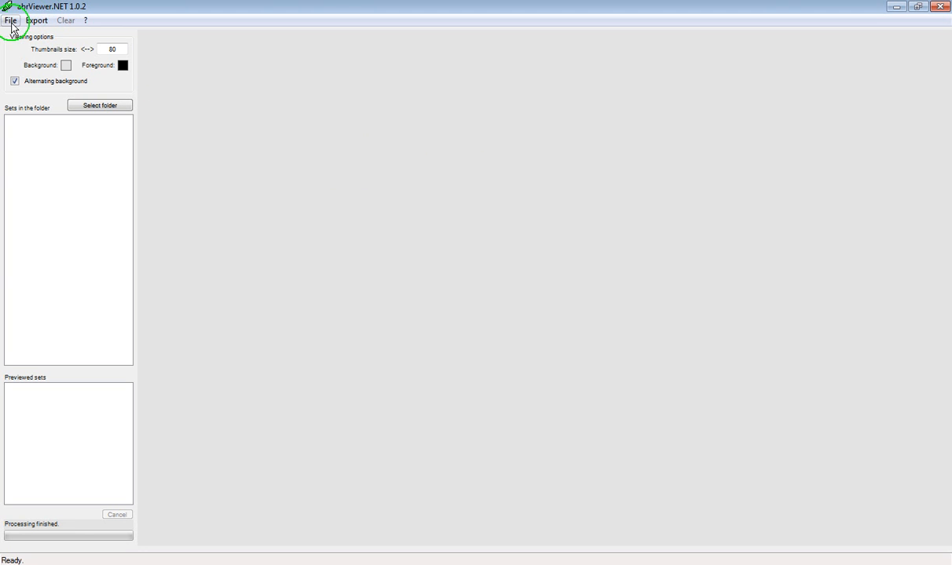
# - Open large_floral_brushes.abr from the 058_flowers folder via the File menu
pyautogui.click(11, 19)
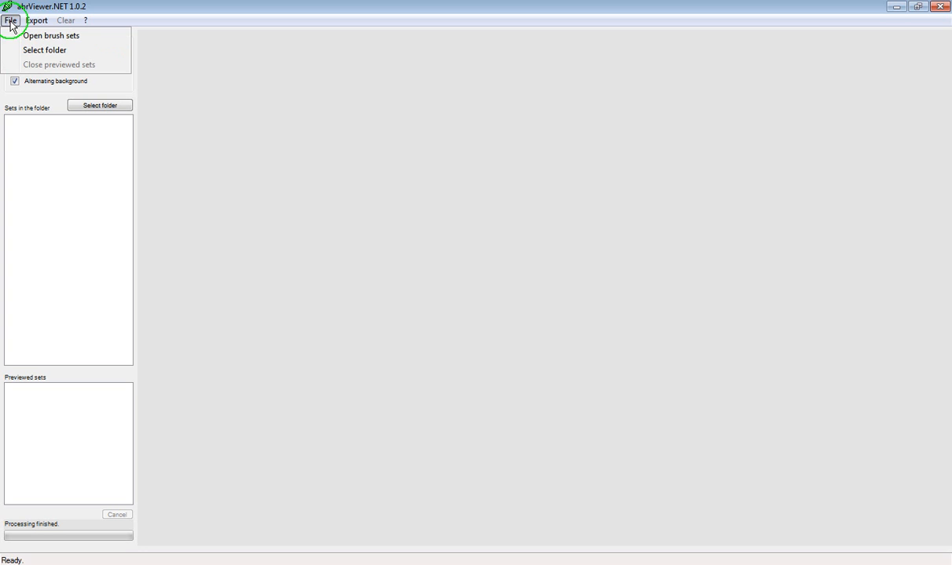
pyautogui.click(50, 35)
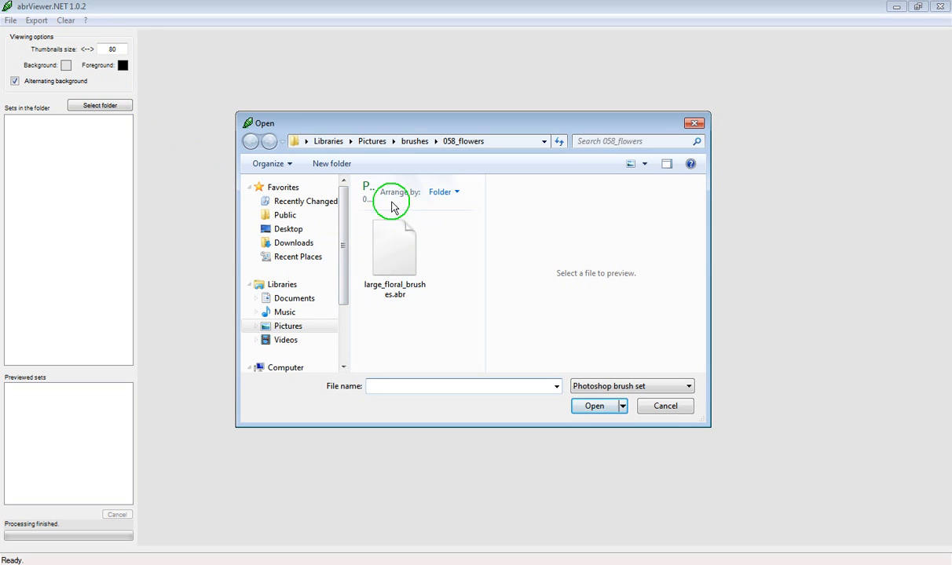
pyautogui.moveTo(447, 264)
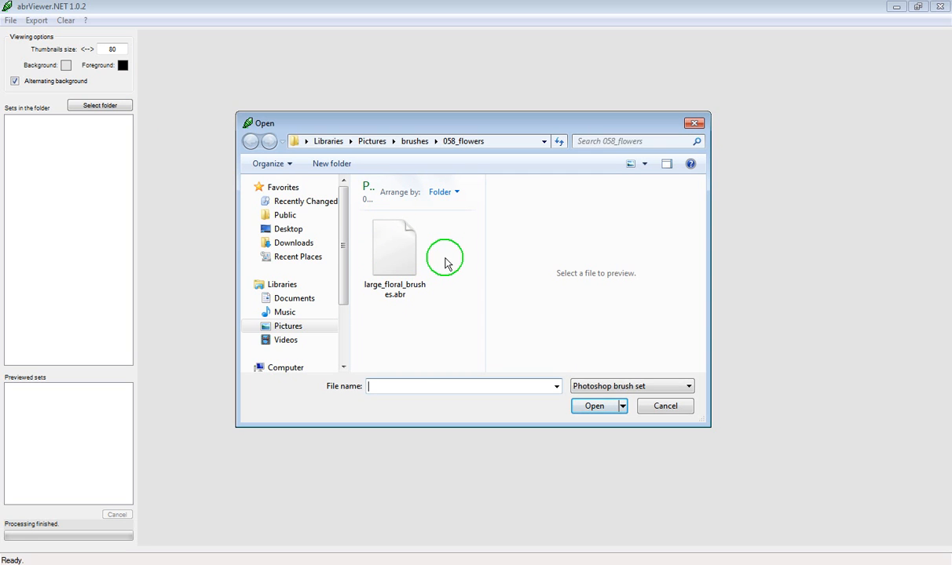
pyautogui.click(394, 248)
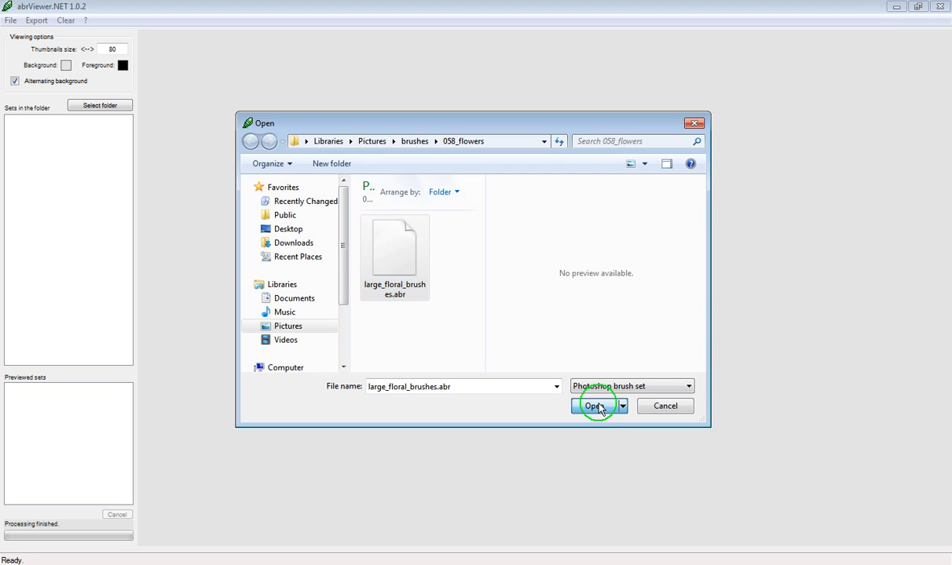
pyautogui.click(594, 405)
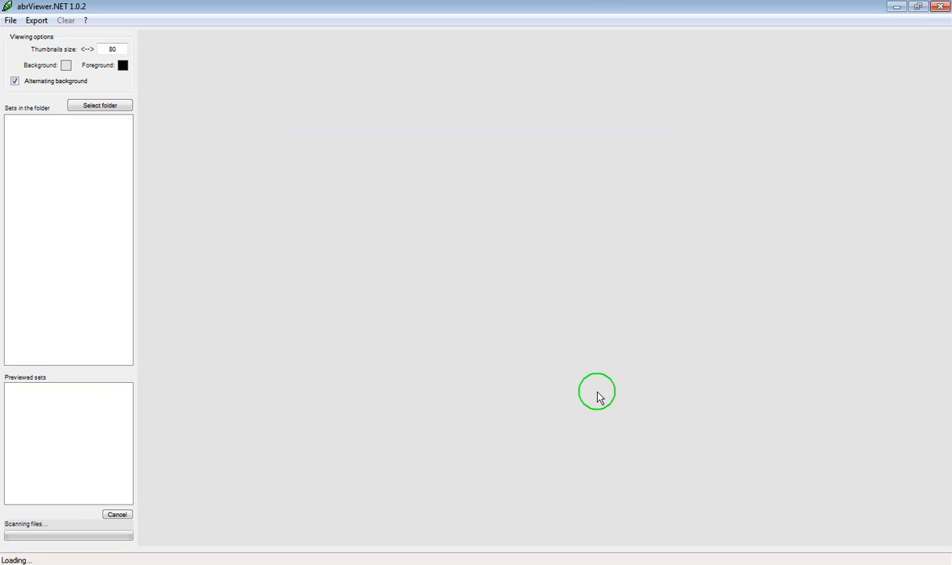
pyautogui.moveTo(6, 519)
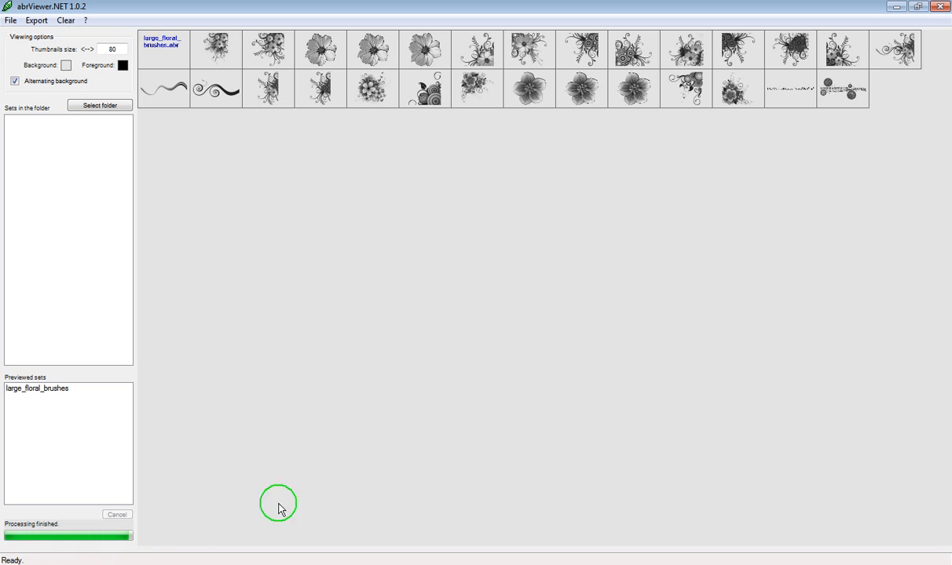
pyautogui.moveTo(719, 17)
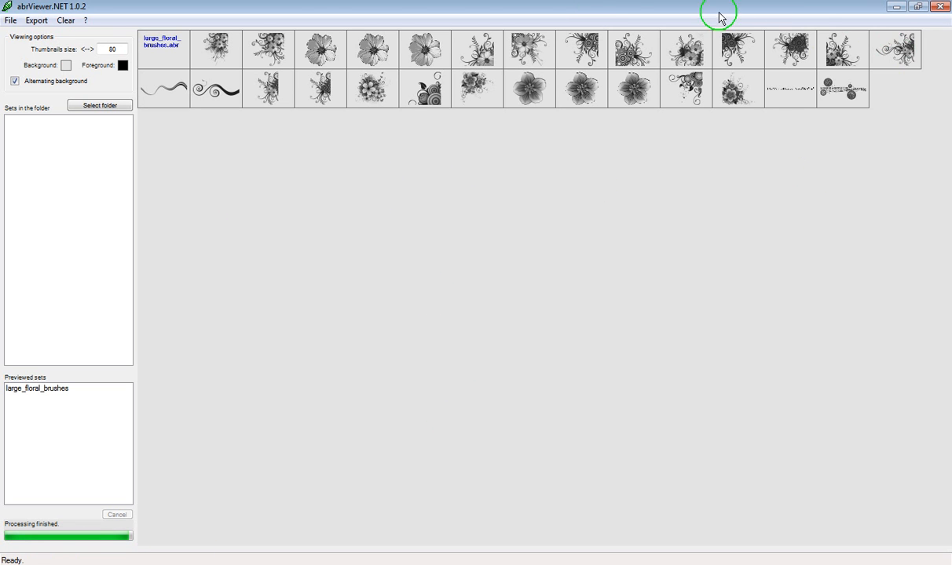
pyautogui.moveTo(891, 154)
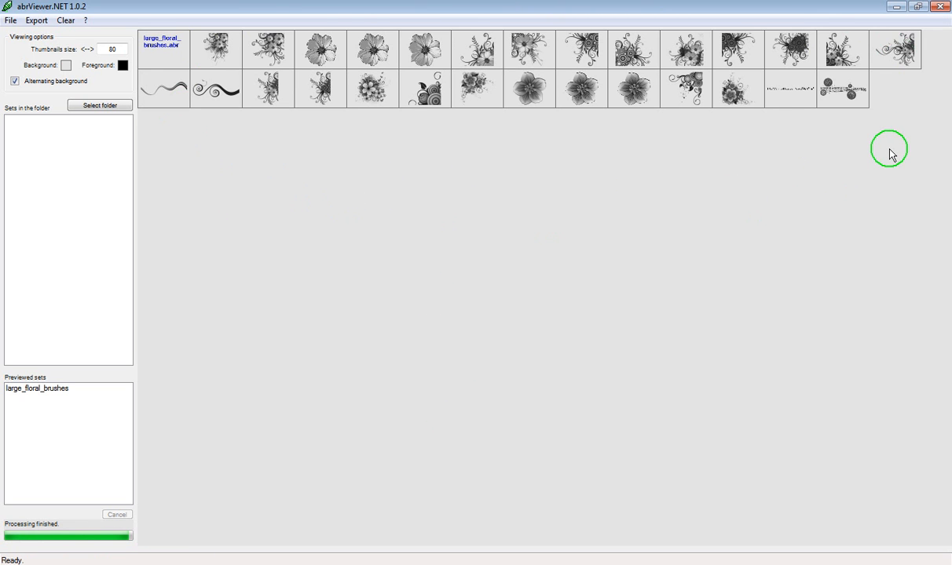
pyautogui.moveTo(251, 350)
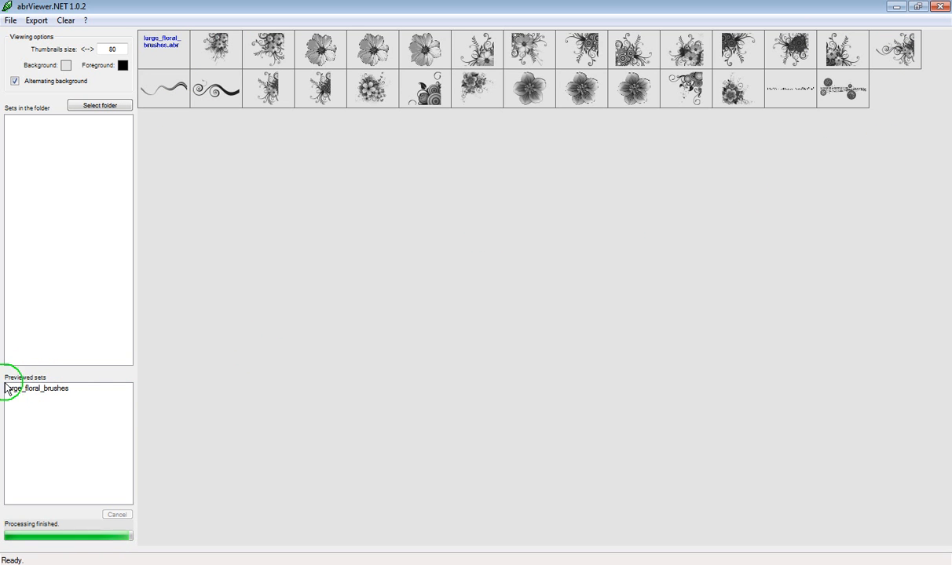
# - Export the large_floral_brushes set's thumbnails from the set's context menu and the Export > Thumbnails command
pyautogui.rightClick(35, 389)
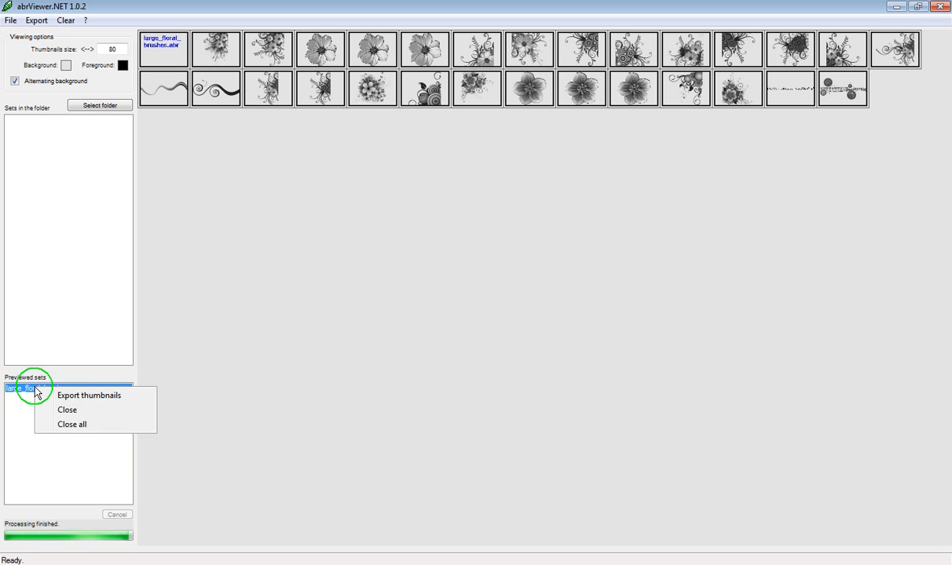
pyautogui.moveTo(85, 401)
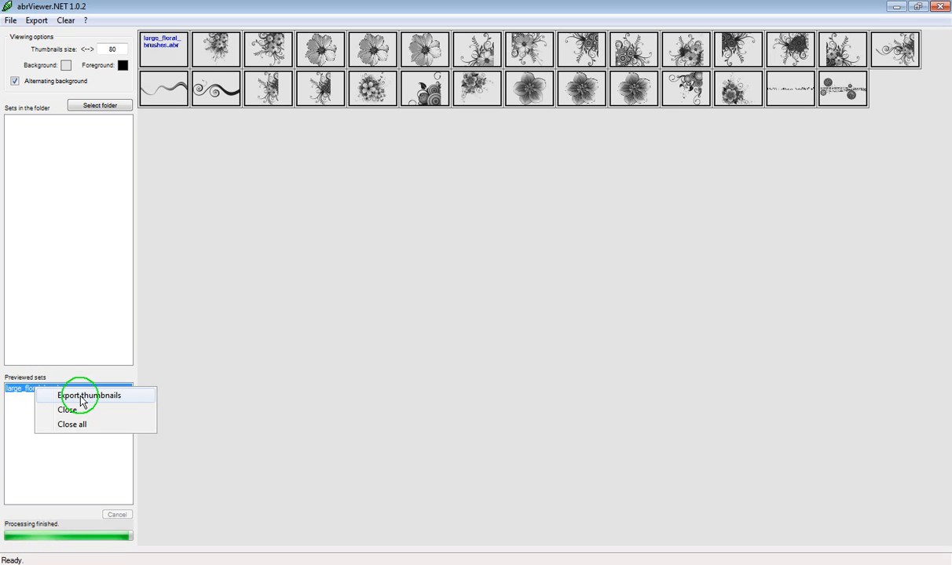
pyautogui.click(87, 395)
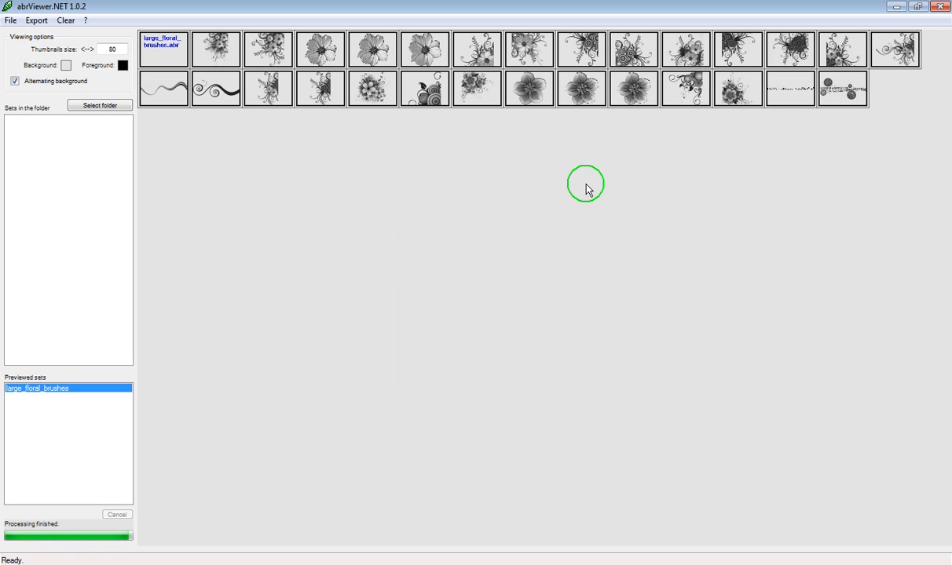
pyautogui.click(36, 19)
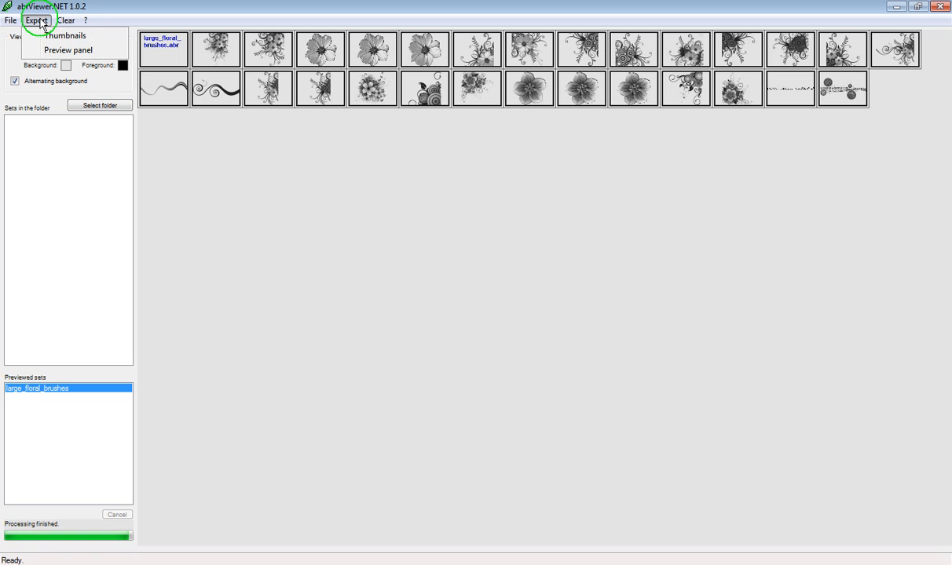
pyautogui.moveTo(50, 37)
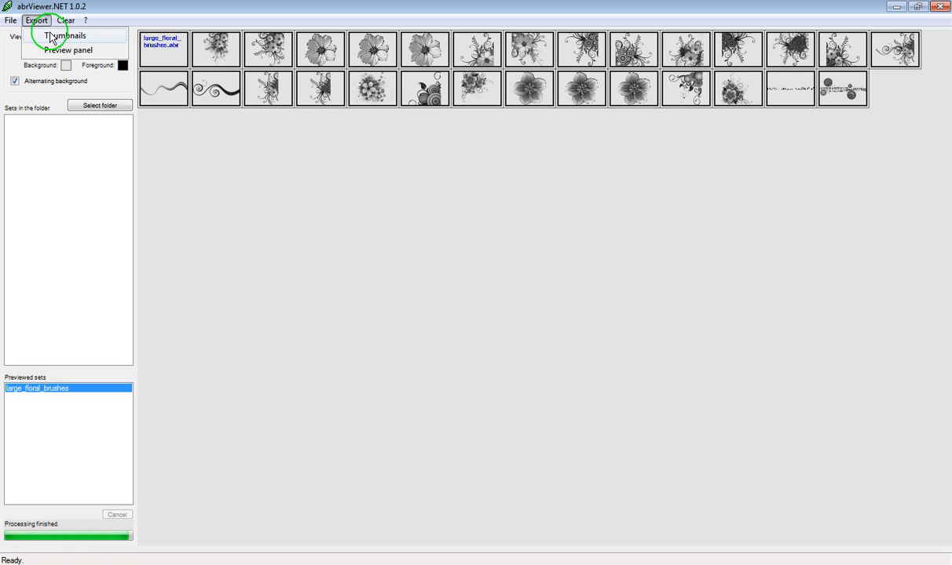
pyautogui.click(64, 34)
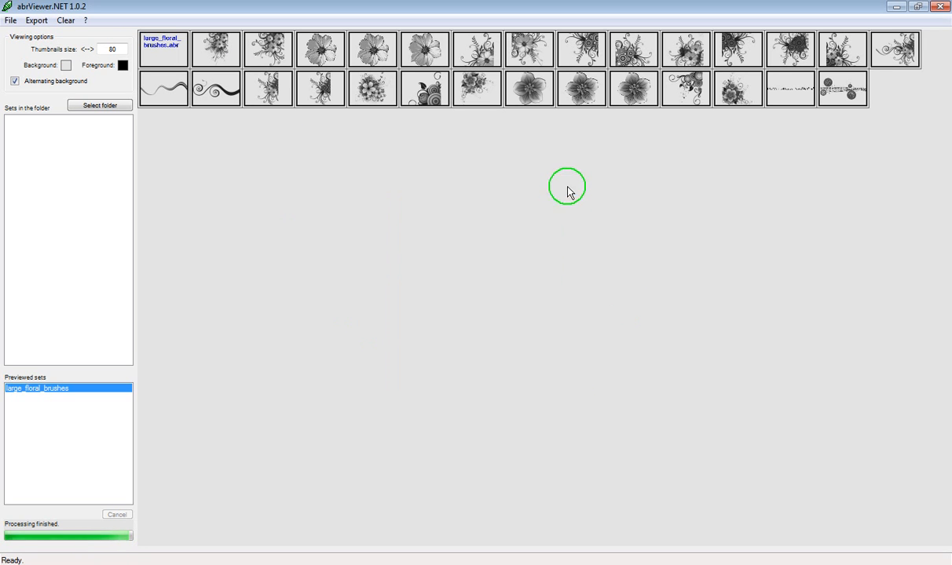
pyautogui.moveTo(611, 126)
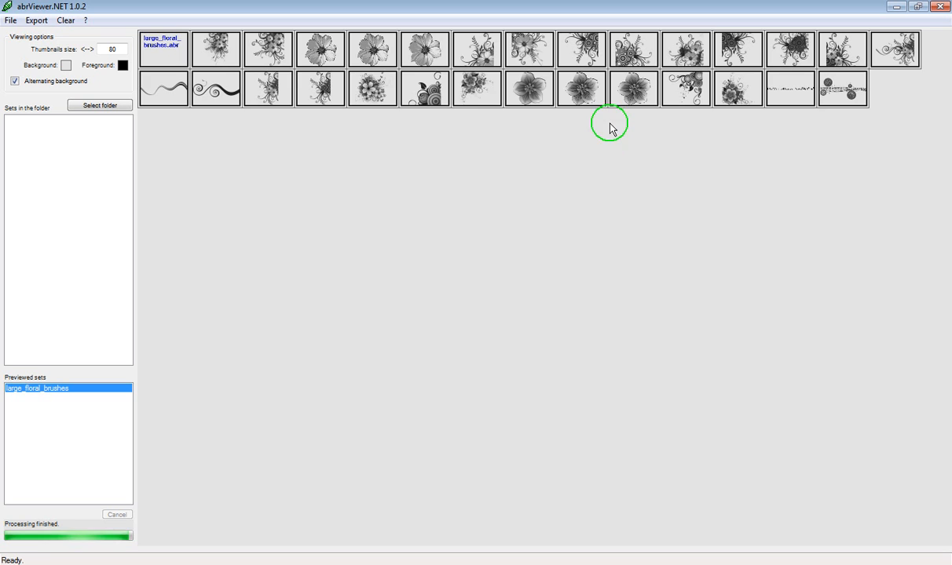
# - Preview a flower brush at original size with its test stroke, then close the preview
pyautogui.doubleClick(581, 88)
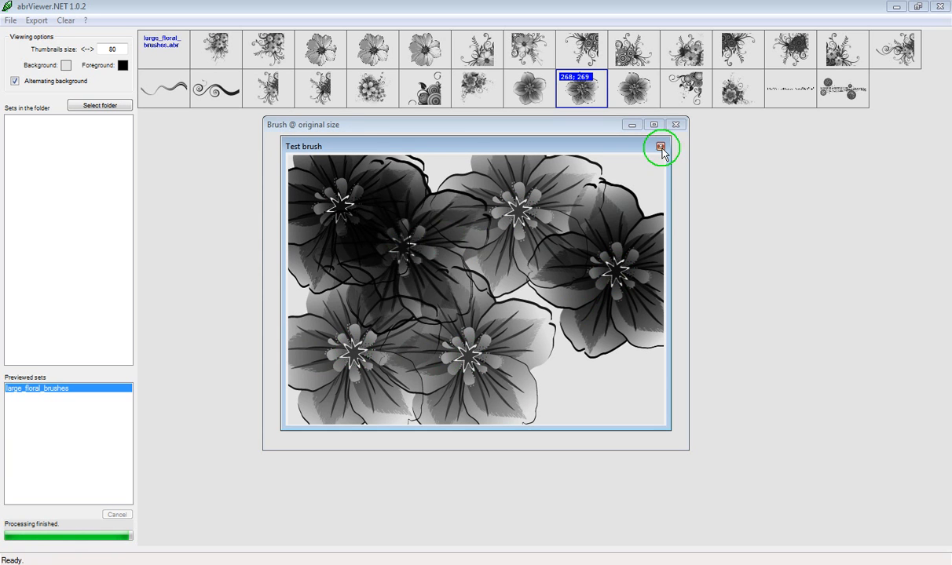
pyautogui.click(660, 148)
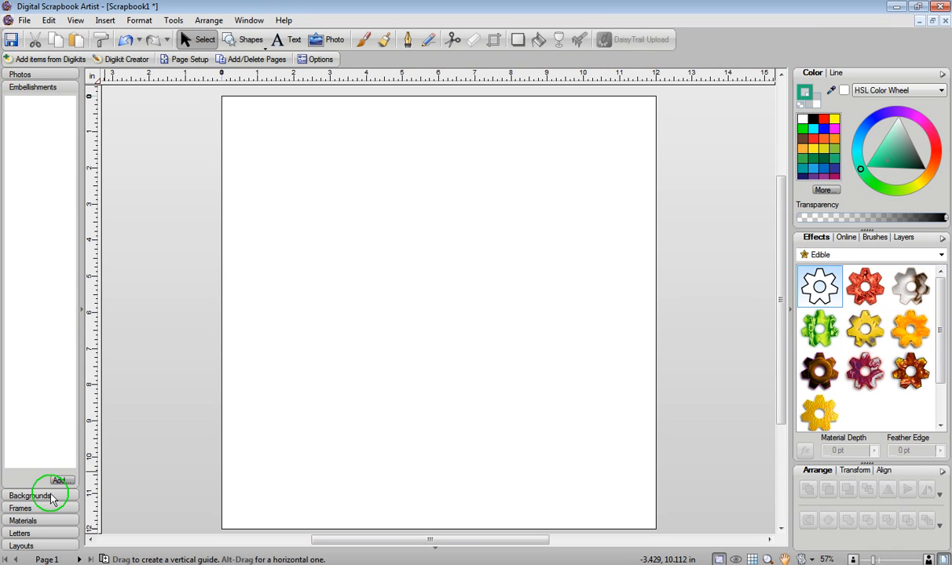
# - Collapse the content category panes and show the empty Photos category
pyautogui.click(31, 496)
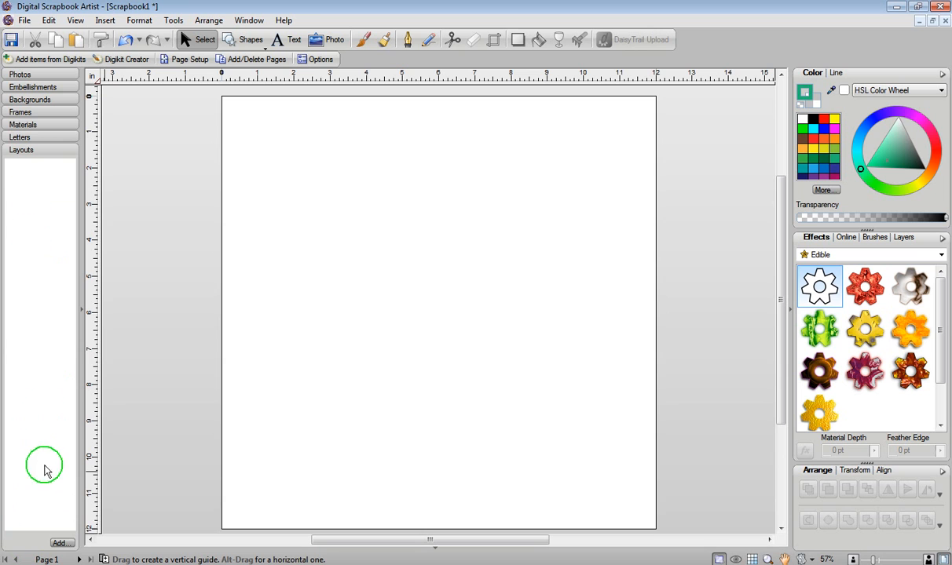
pyautogui.click(18, 74)
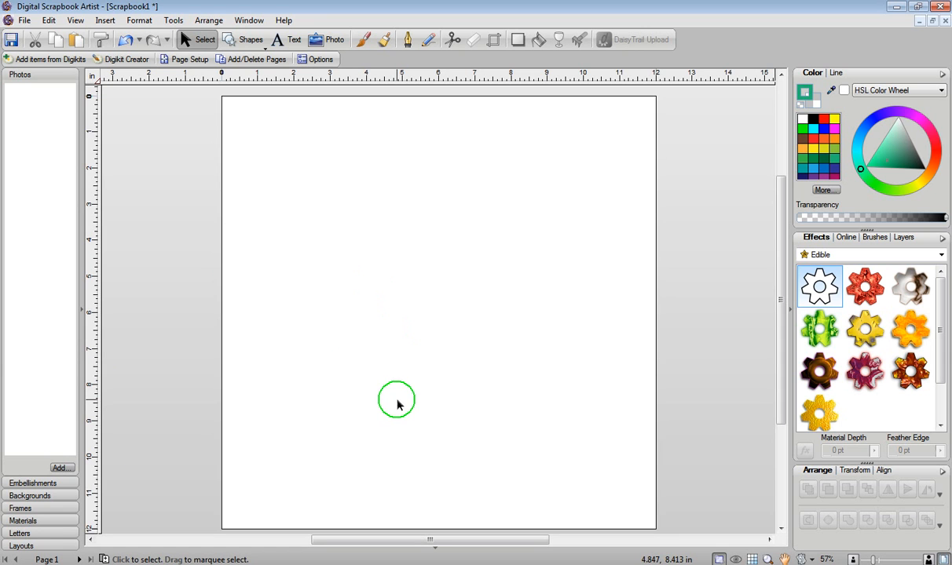
pyautogui.moveTo(273, 299)
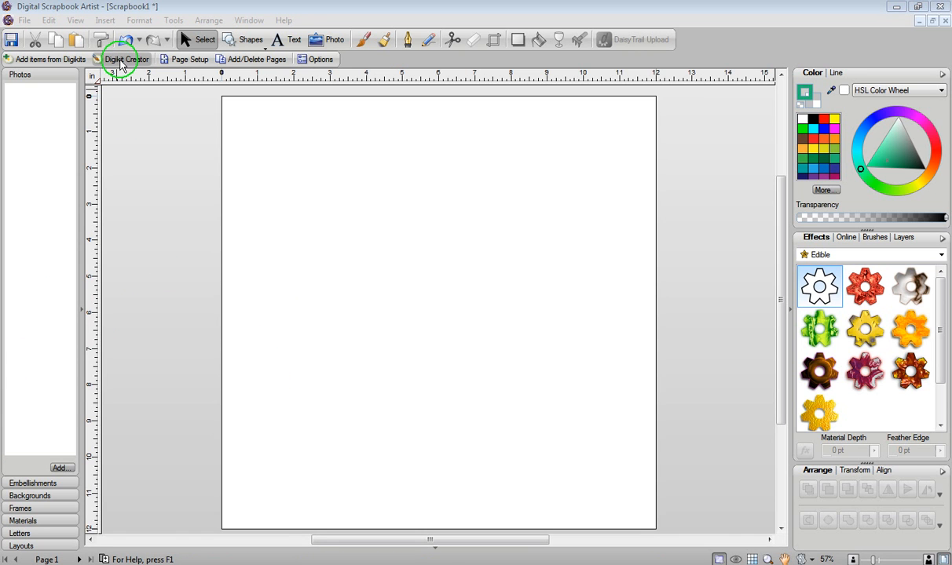
# - In Digikit Creator, browse Backgrounds and Frames, return to Embellishments and start an import
pyautogui.click(126, 60)
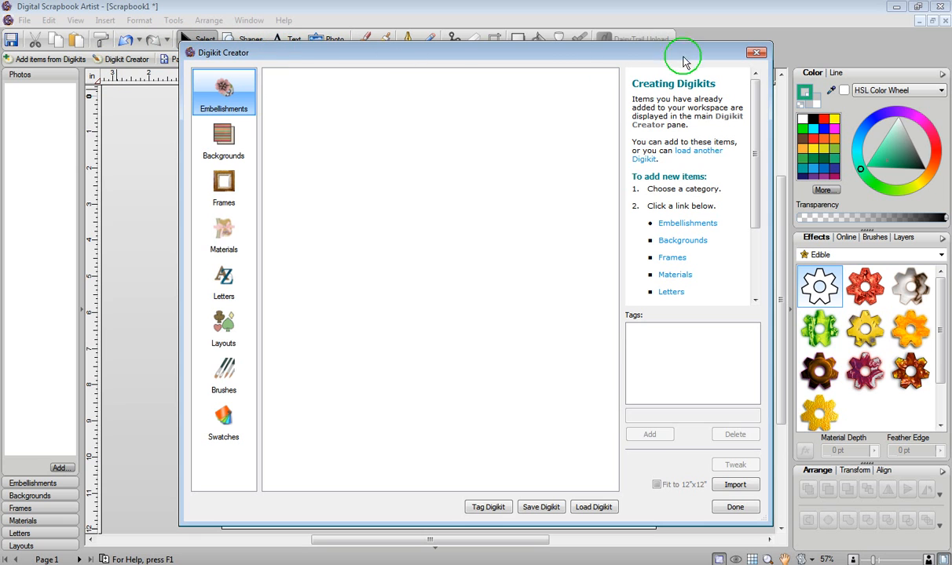
pyautogui.moveTo(414, 146)
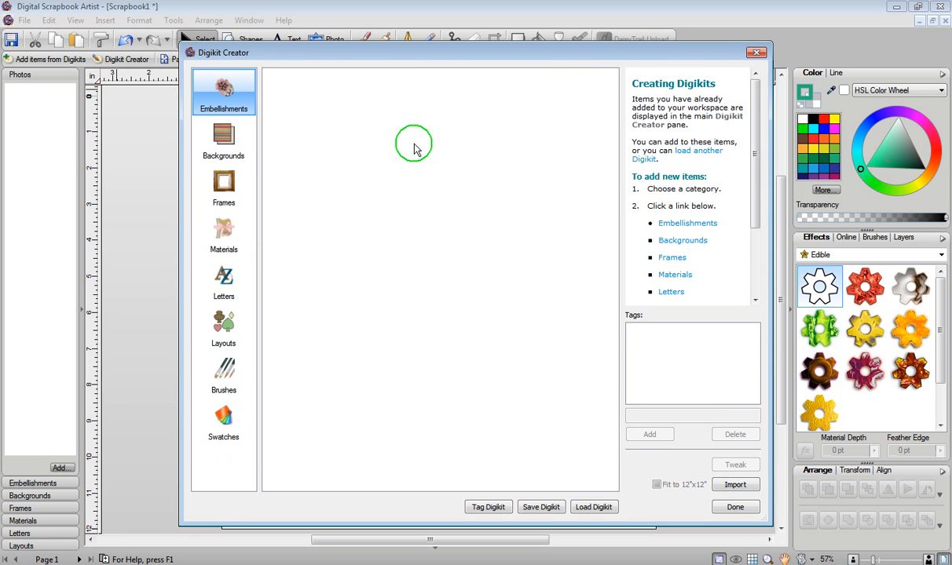
pyautogui.click(223, 140)
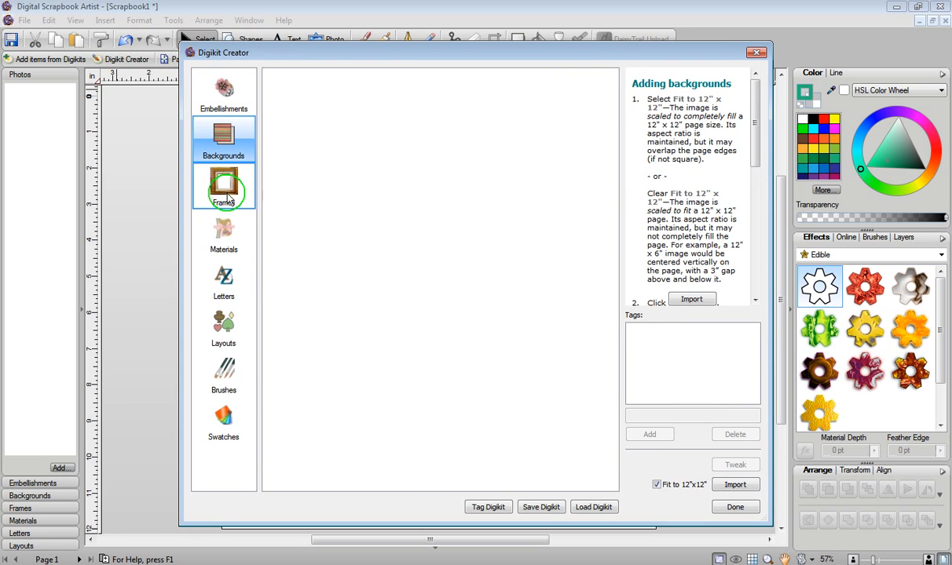
pyautogui.click(223, 185)
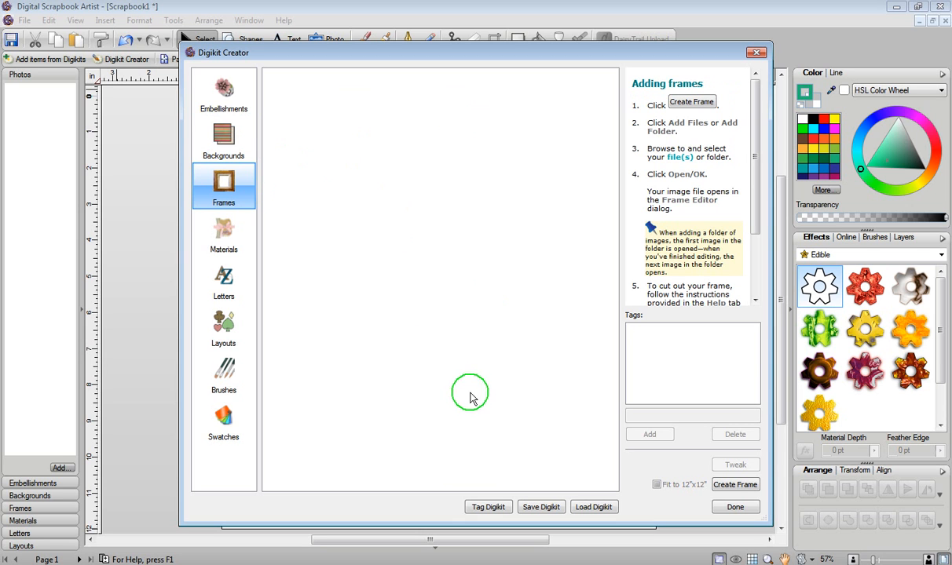
pyautogui.moveTo(35, 468)
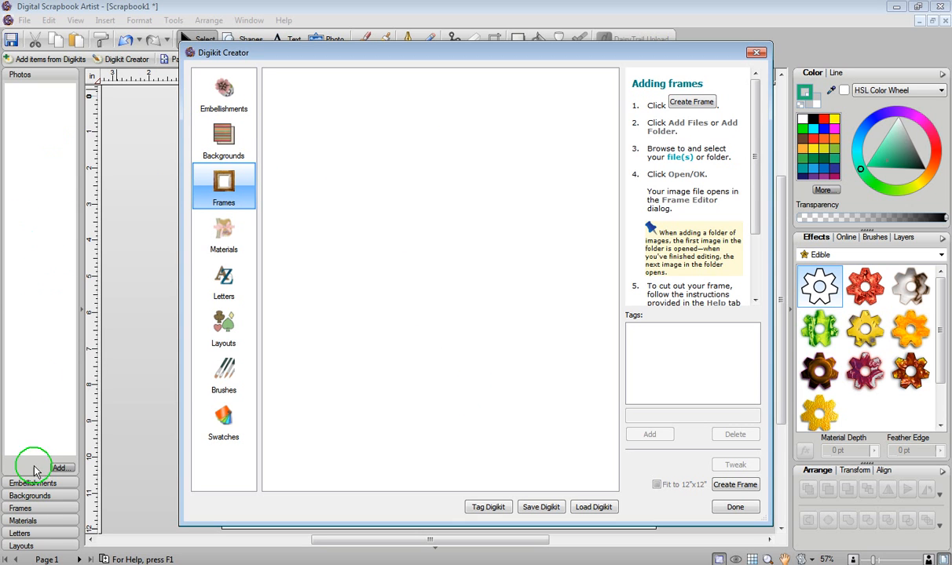
pyautogui.click(223, 91)
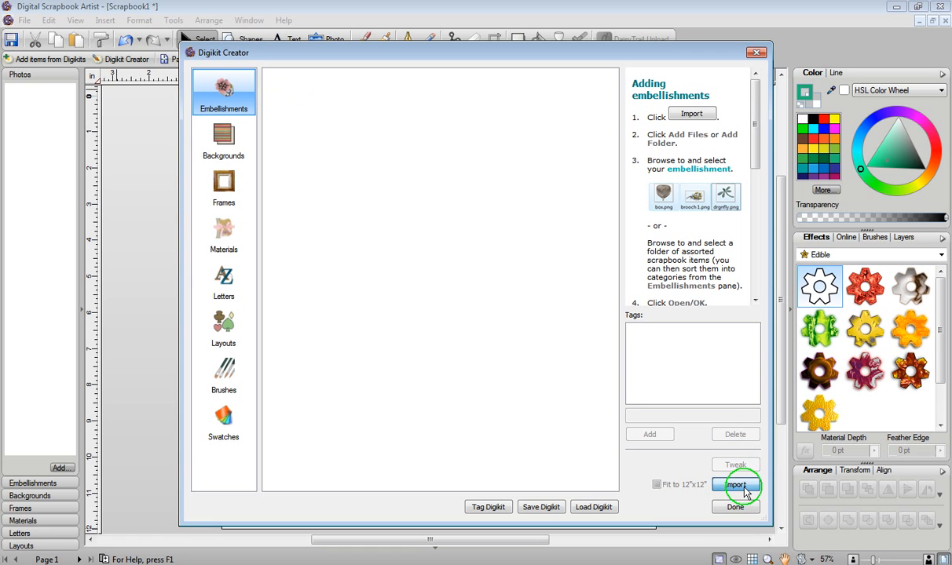
pyautogui.click(735, 484)
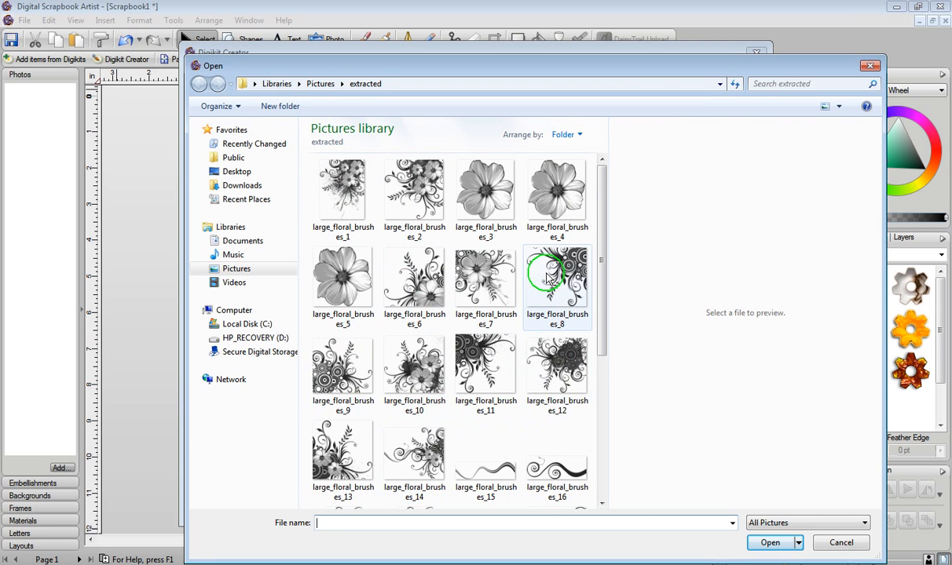
# - Import the four extracted floral images as embellishments and close Digikit Creator with Done
pyautogui.click(415, 188)
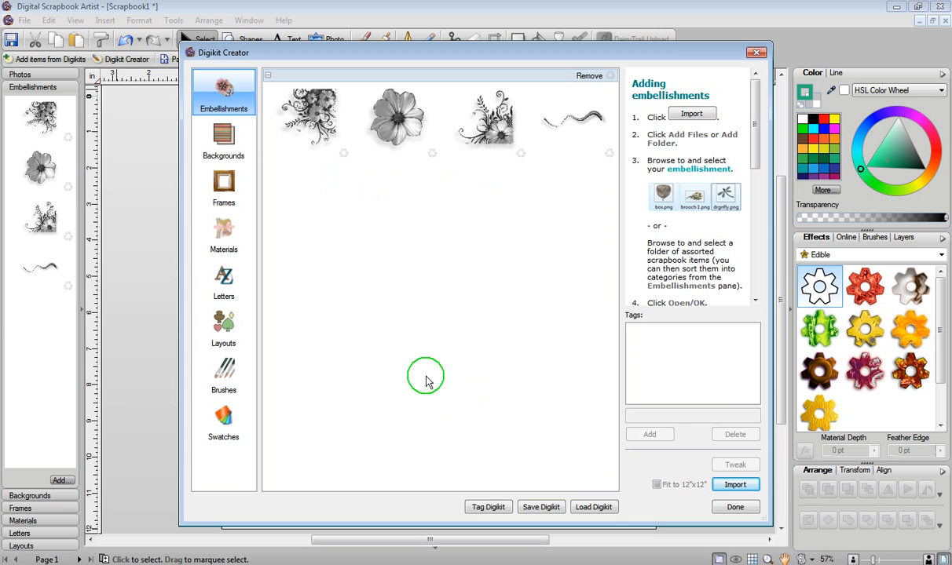
pyautogui.moveTo(446, 383)
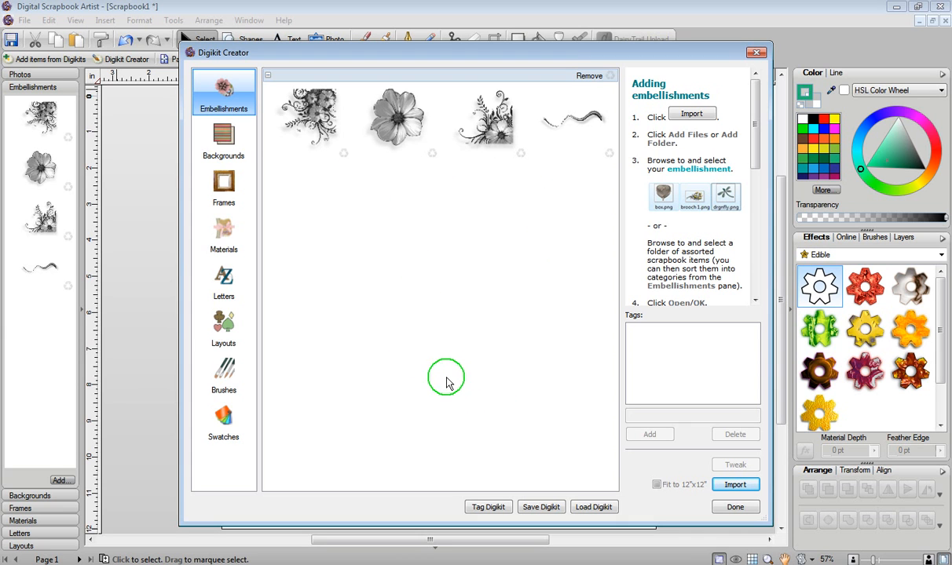
pyautogui.moveTo(537, 230)
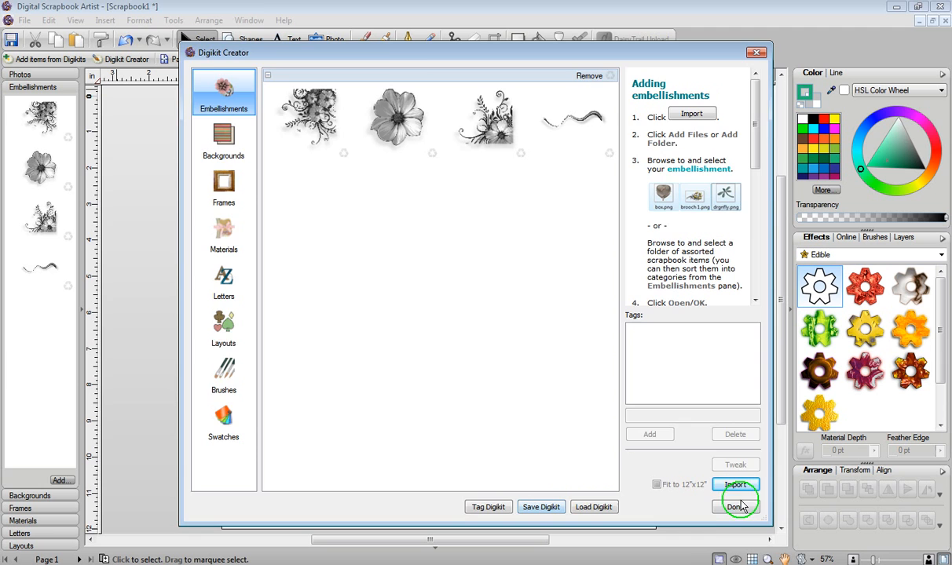
pyautogui.click(735, 506)
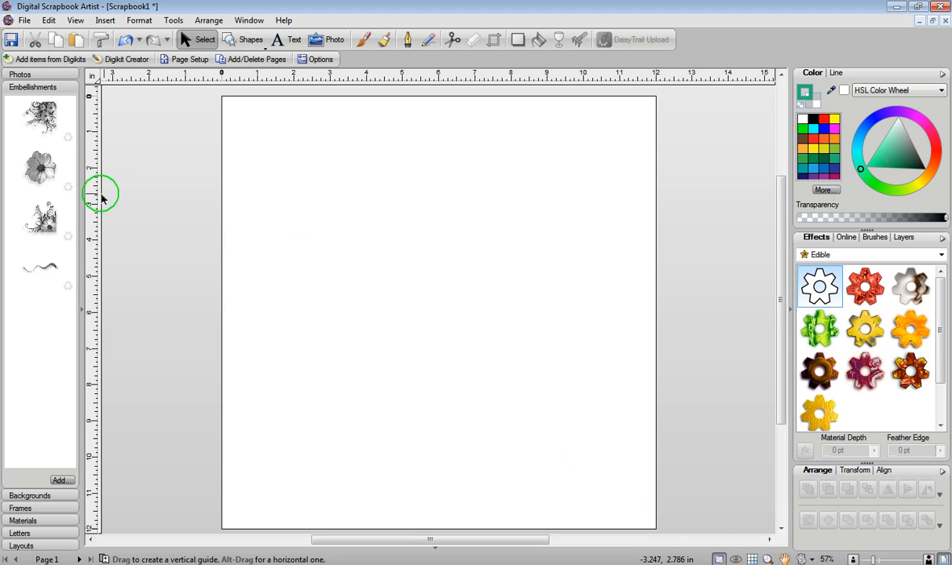
# - Drag the black floral swirl embellishment onto the upper right of the page
pyautogui.click(39, 118)
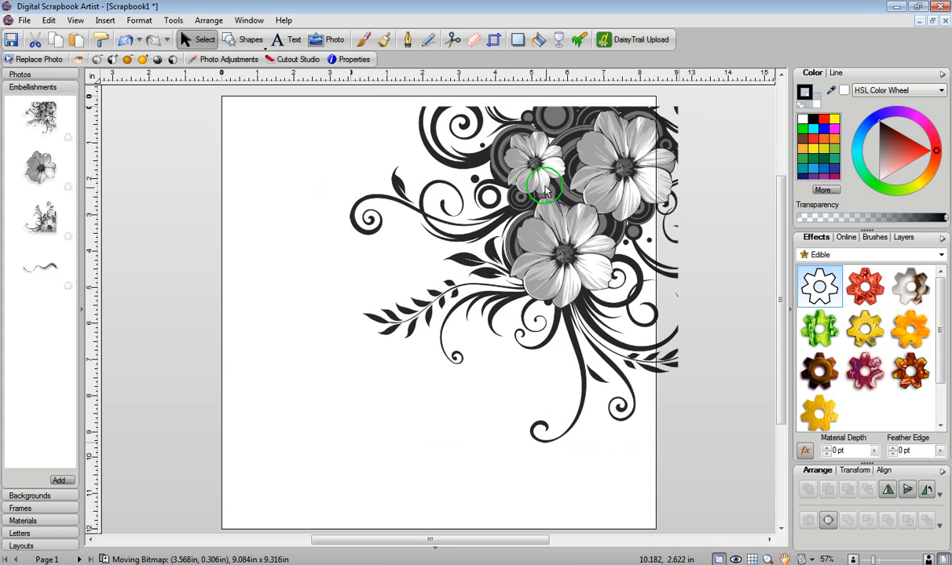
pyautogui.moveTo(546, 189); pyautogui.dragTo(502, 405)
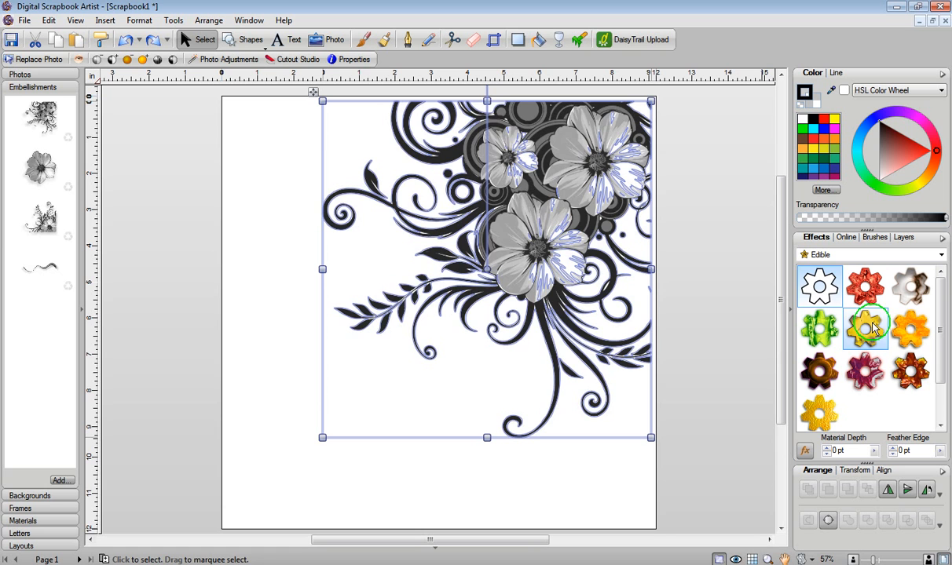
pyautogui.click(863, 329)
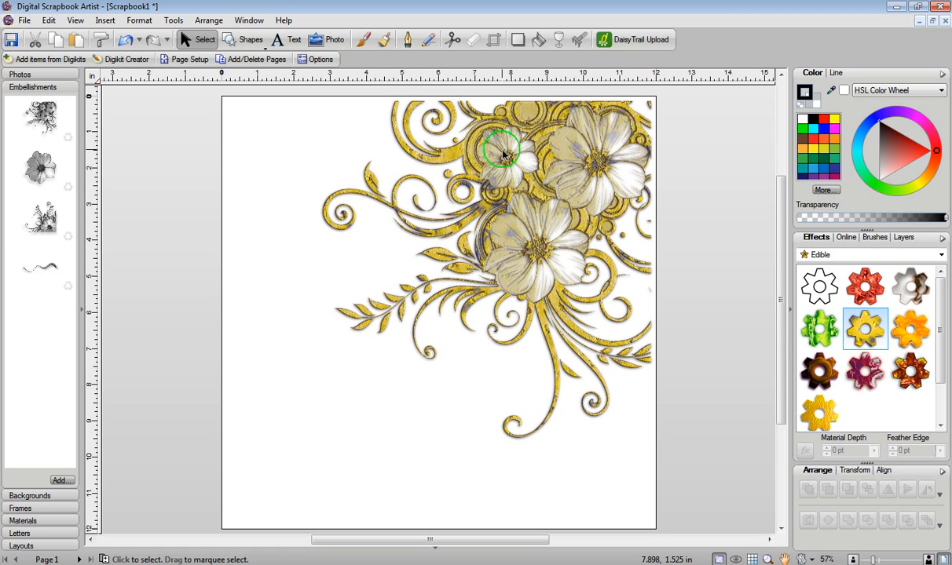
pyautogui.moveTo(609, 176)
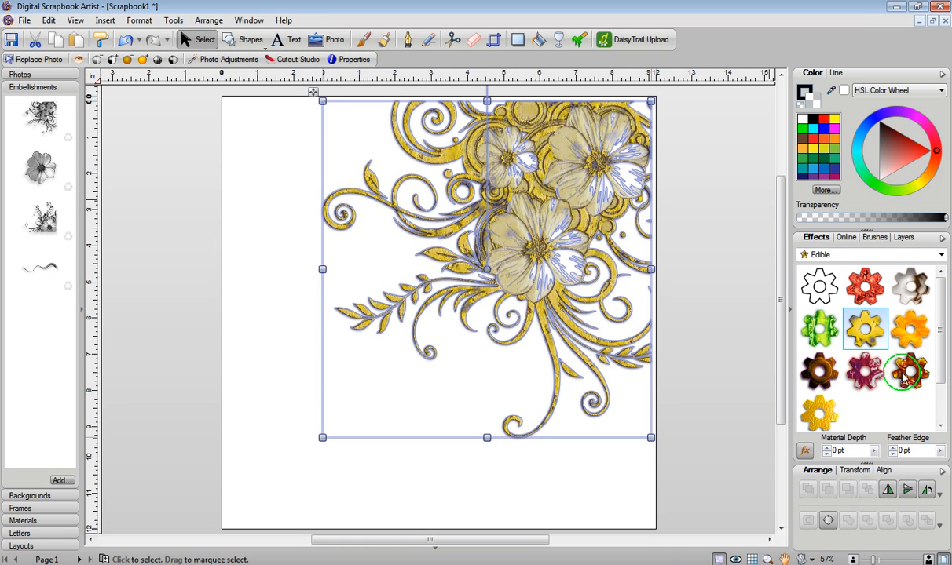
pyautogui.click(909, 371)
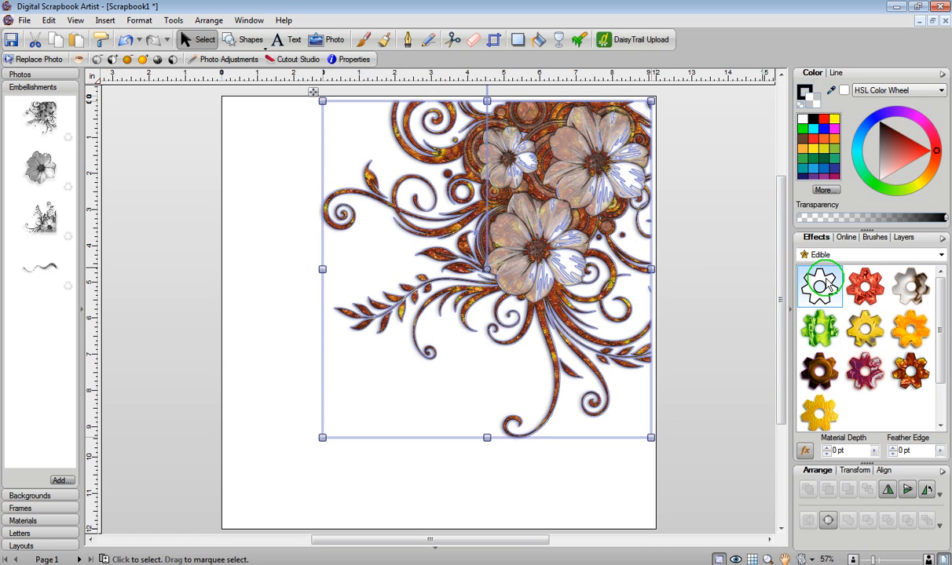
pyautogui.click(264, 274)
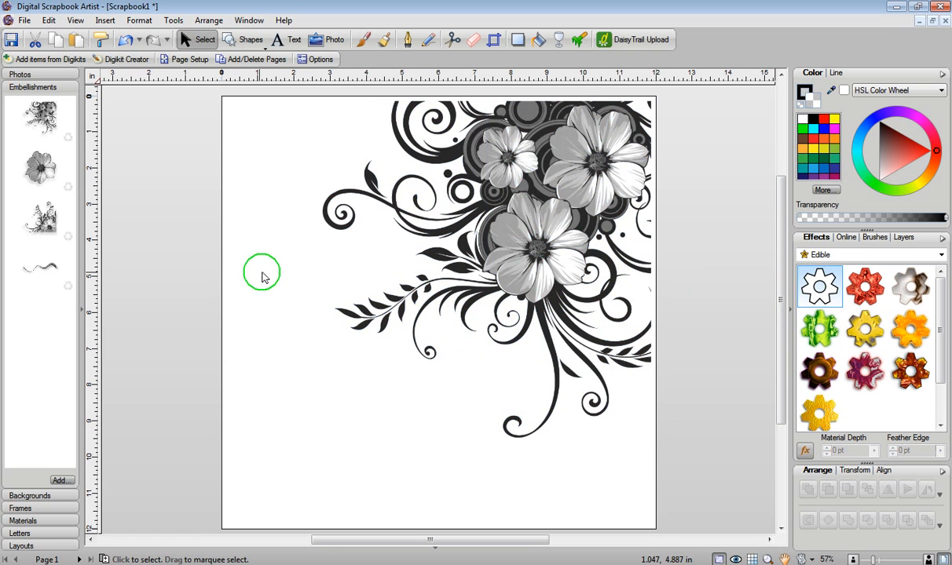
pyautogui.moveTo(564, 149)
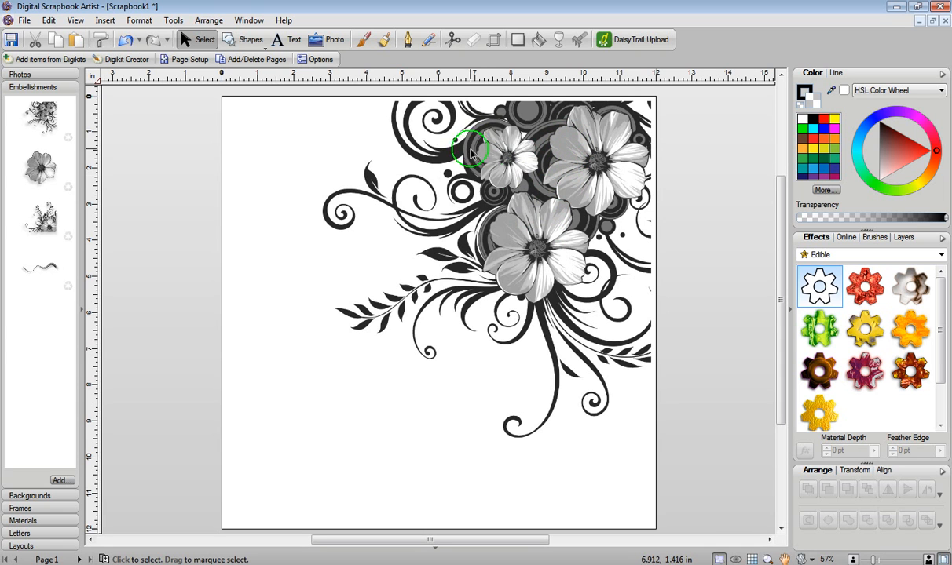
pyautogui.moveTo(562, 145)
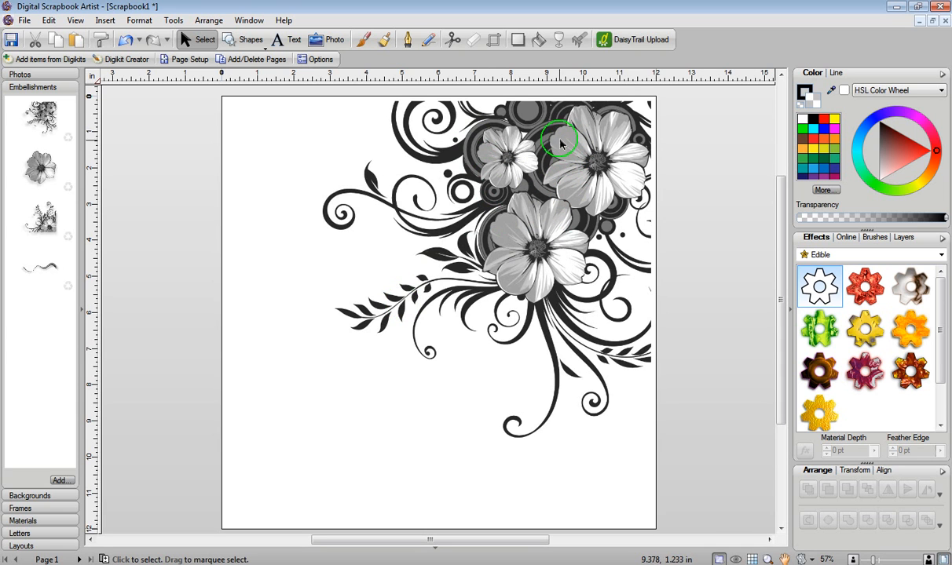
pyautogui.moveTo(556, 217)
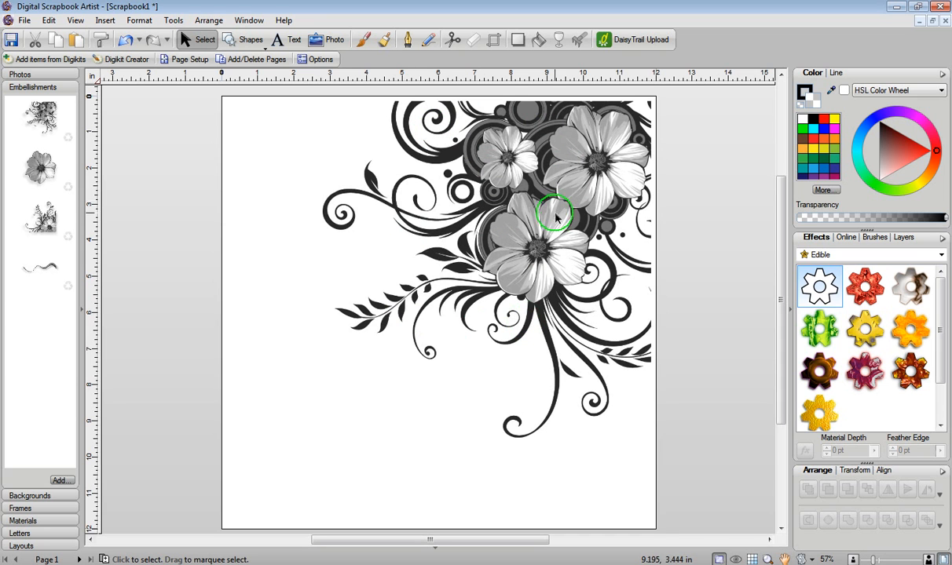
pyautogui.moveTo(556, 182)
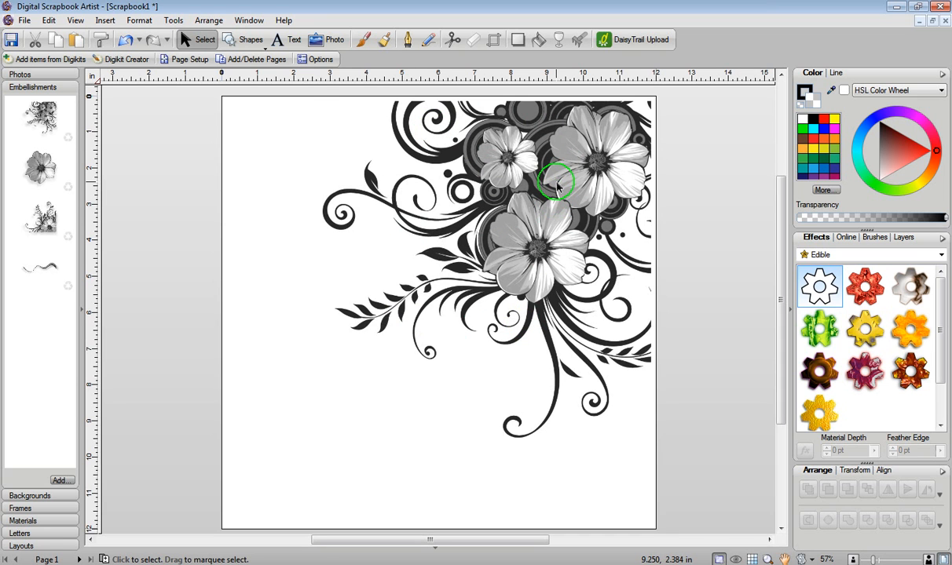
pyautogui.click(557, 185)
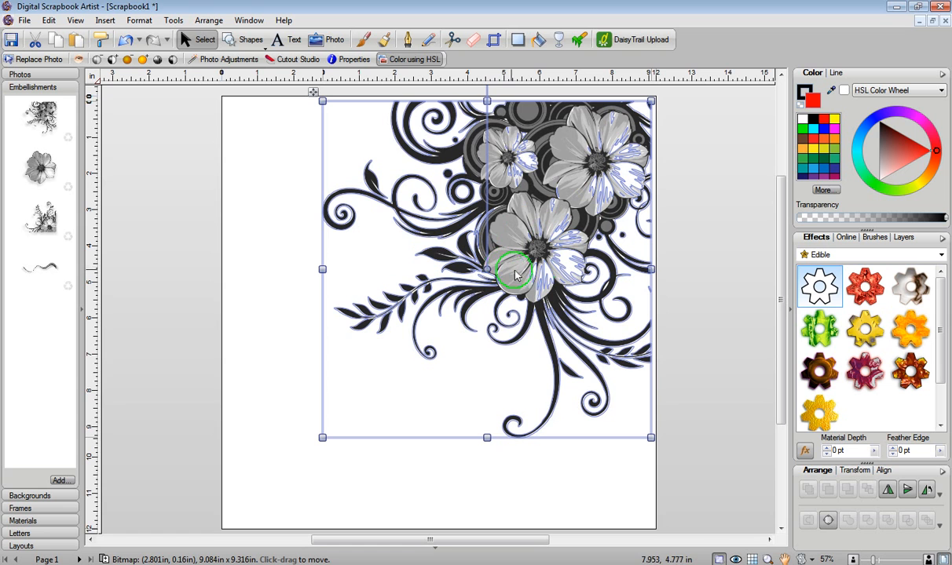
pyautogui.moveTo(547, 149)
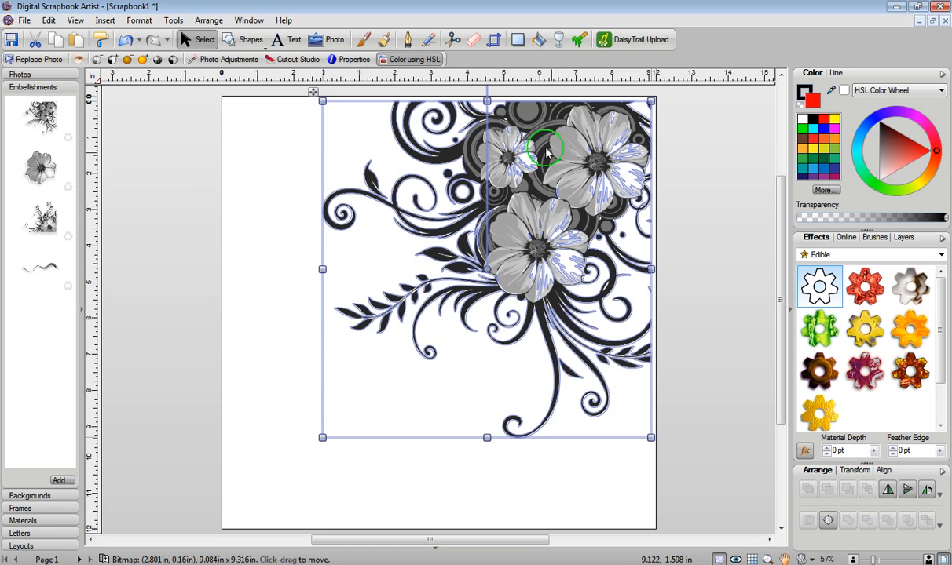
pyautogui.moveTo(500, 210)
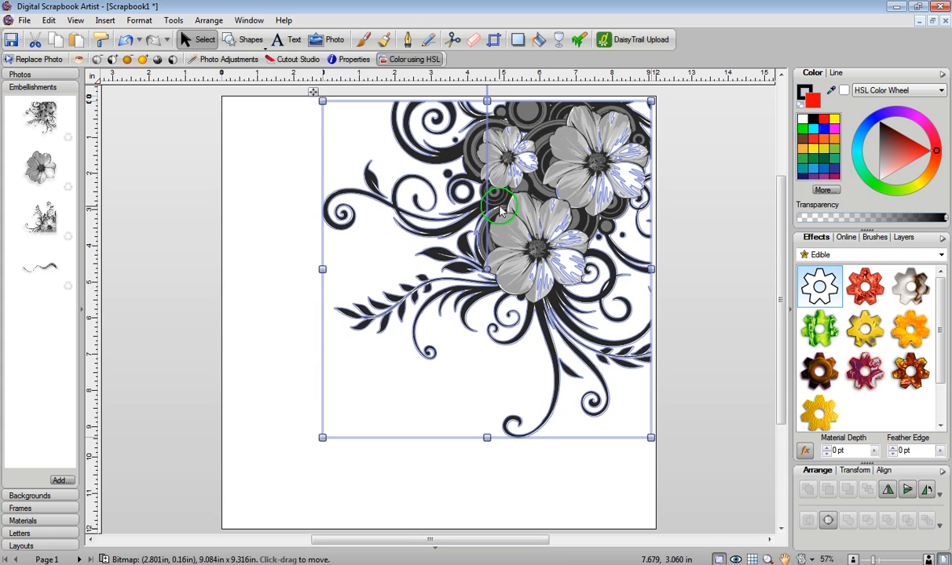
pyautogui.click(227, 60)
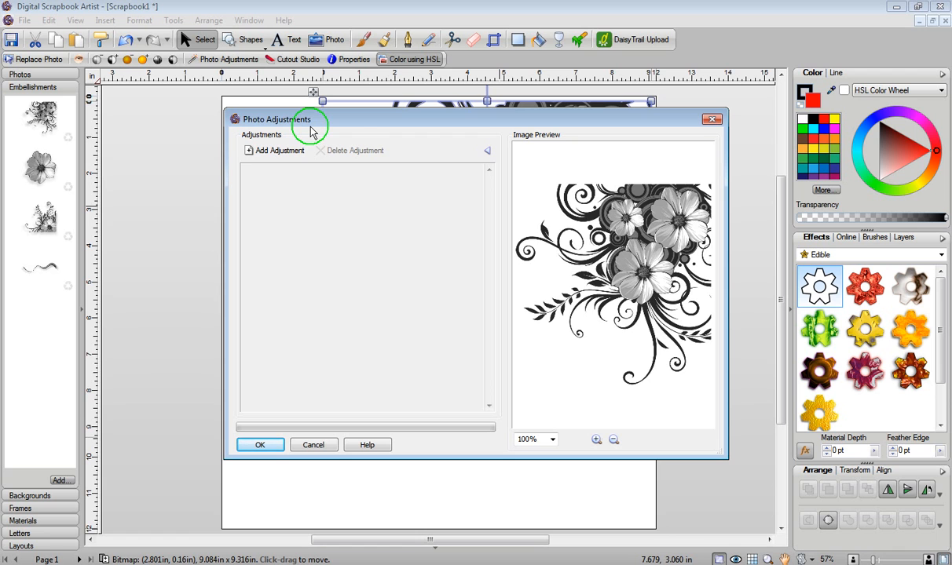
pyautogui.moveTo(506, 440)
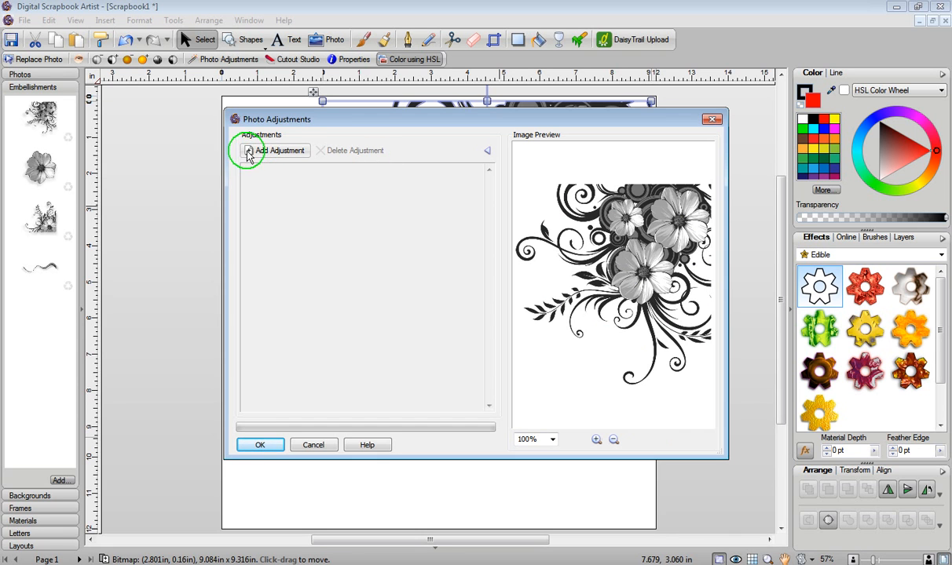
pyautogui.moveTo(270, 156)
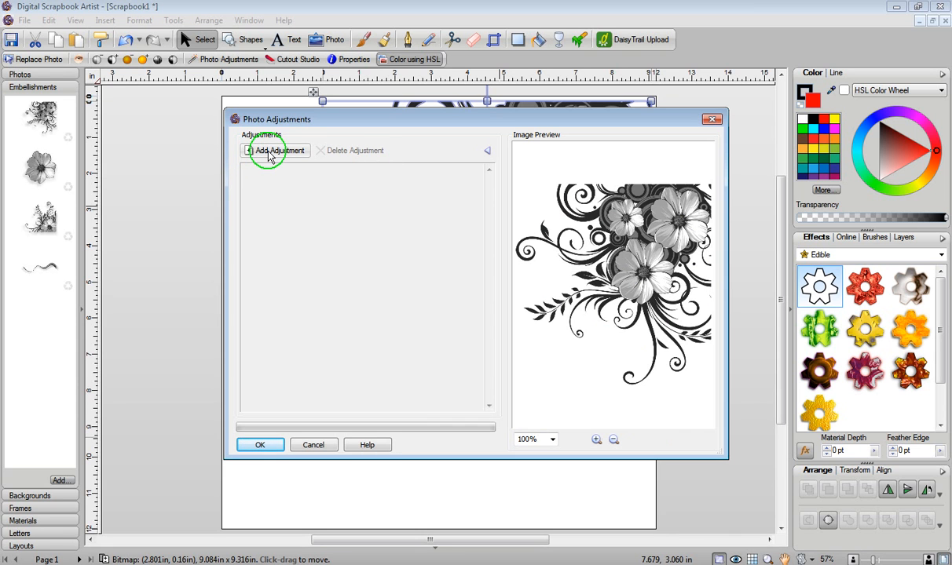
# - Show the Add Adjustment list of photo adjustment types for the floral swirl
pyautogui.click(275, 150)
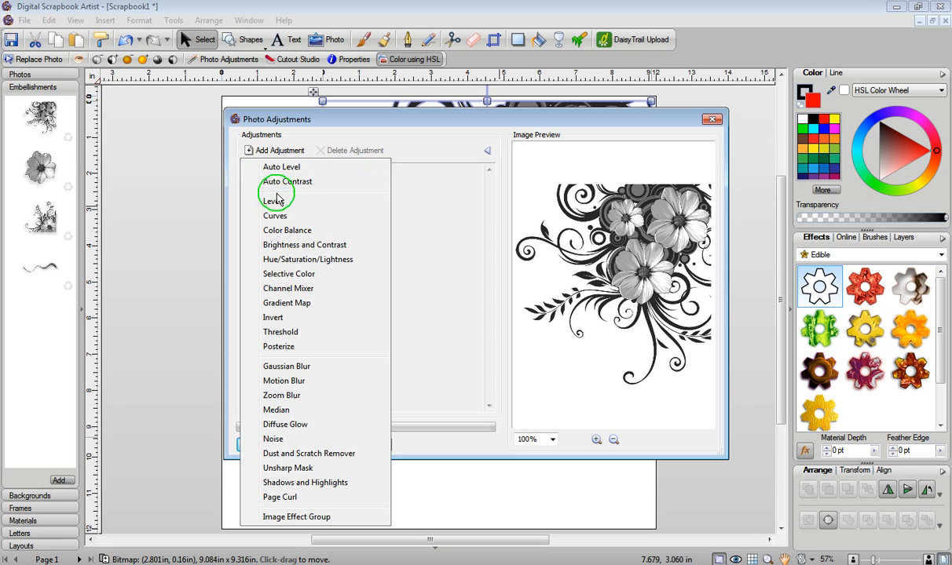
# - Add a Levels adjustment to the swirl, its preview tinting the design red
pyautogui.click(270, 201)
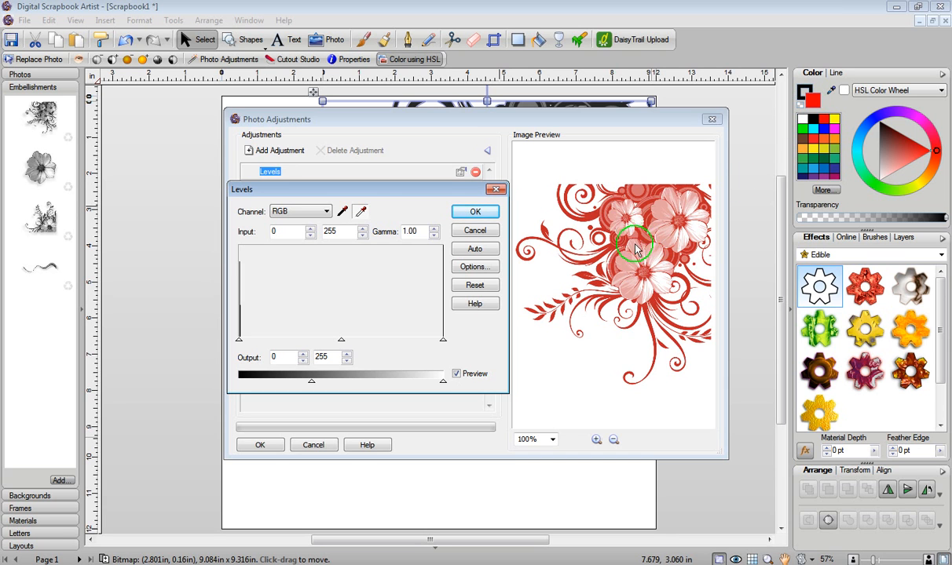
# - Apply the Levels adjustment, then recolour the swirl blue after briefly trying teal
pyautogui.click(474, 211)
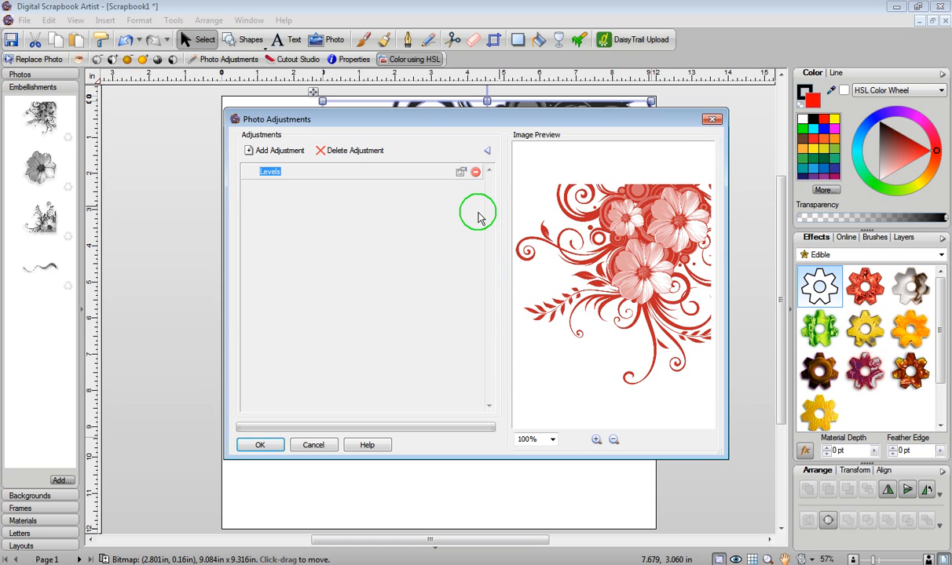
pyautogui.click(261, 445)
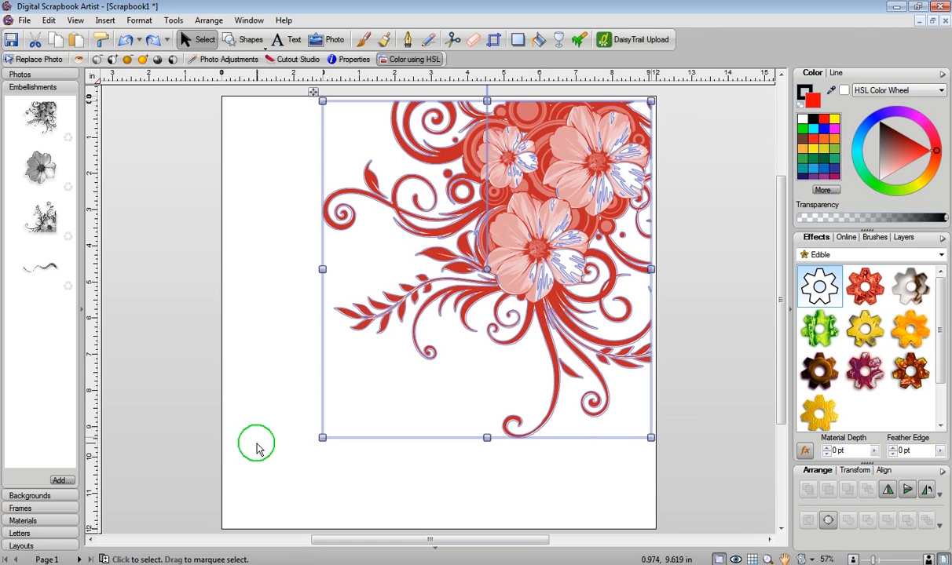
pyautogui.moveTo(537, 164)
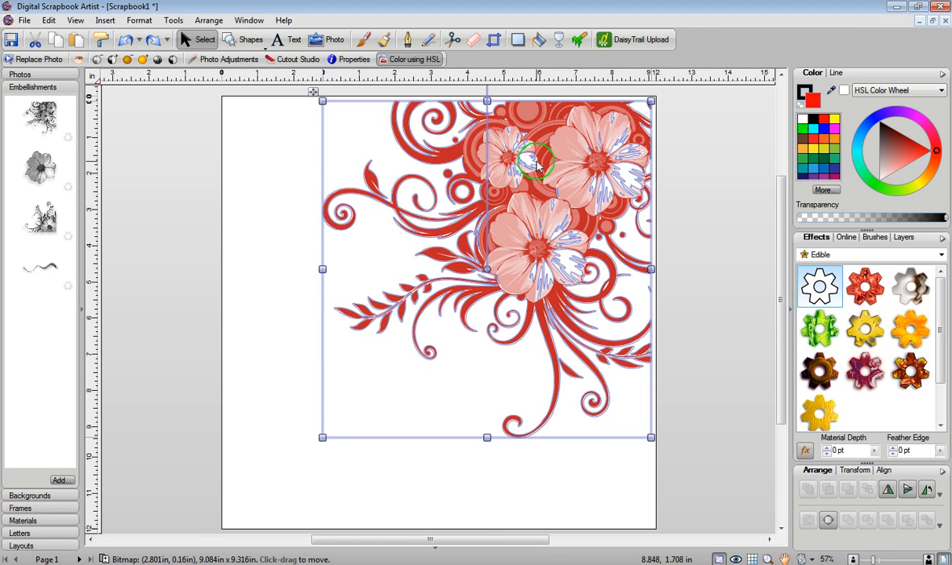
pyautogui.moveTo(448, 227)
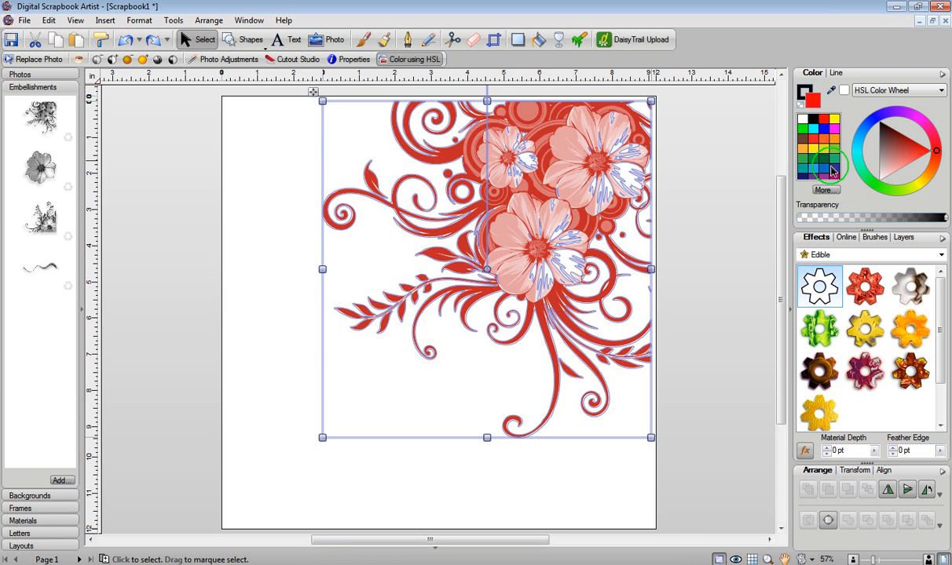
pyautogui.click(835, 144)
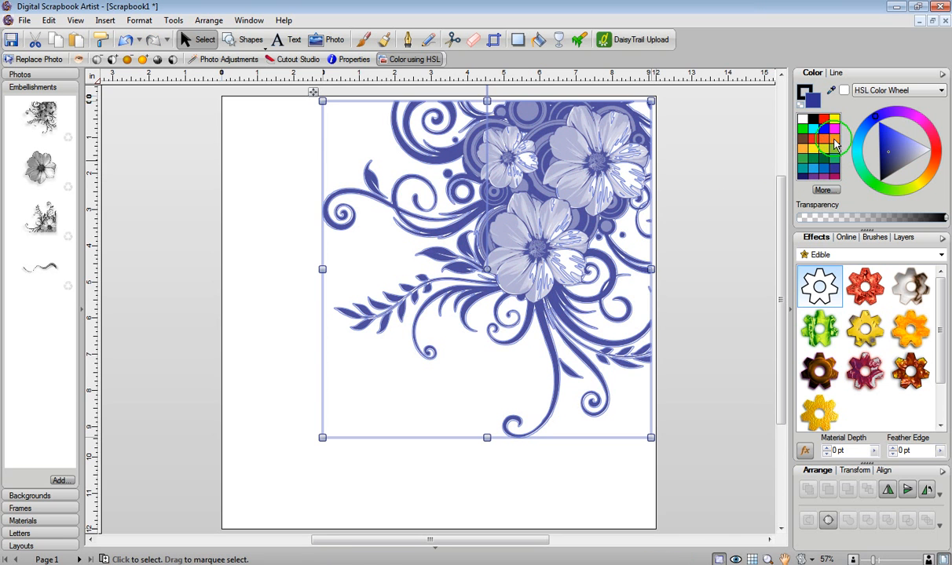
pyautogui.click(818, 171)
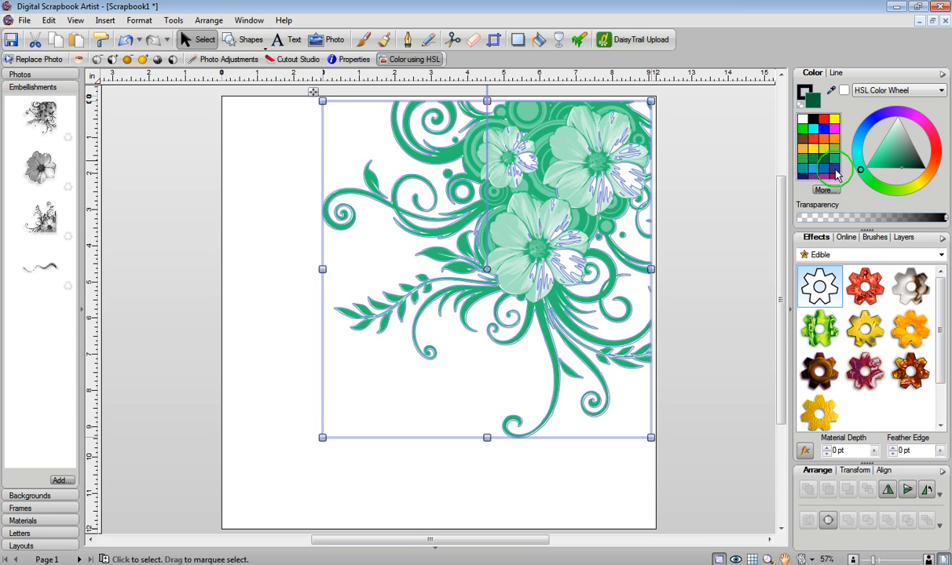
pyautogui.click(889, 151)
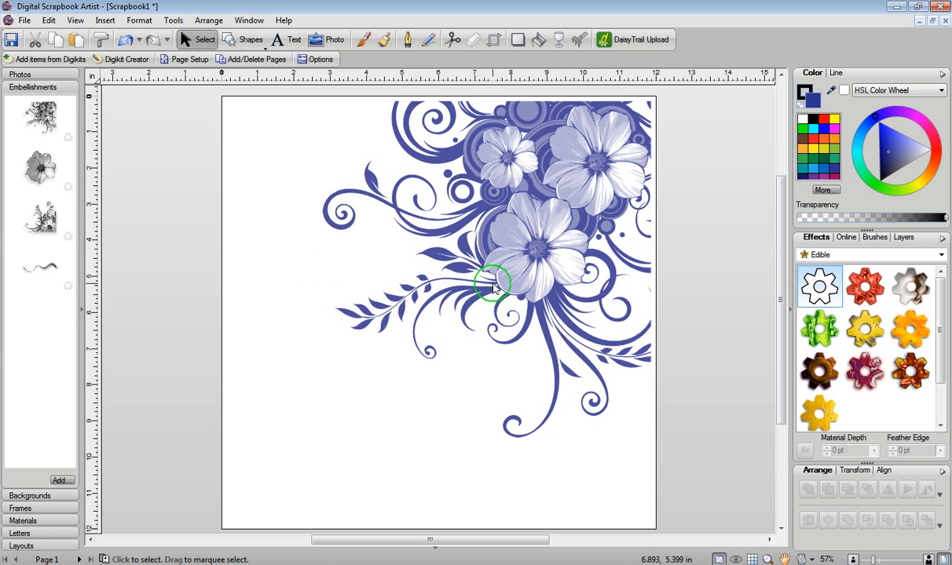
# - Try a copper material effect on the swirl, then remove it to leave it plain blue
pyautogui.click(495, 283)
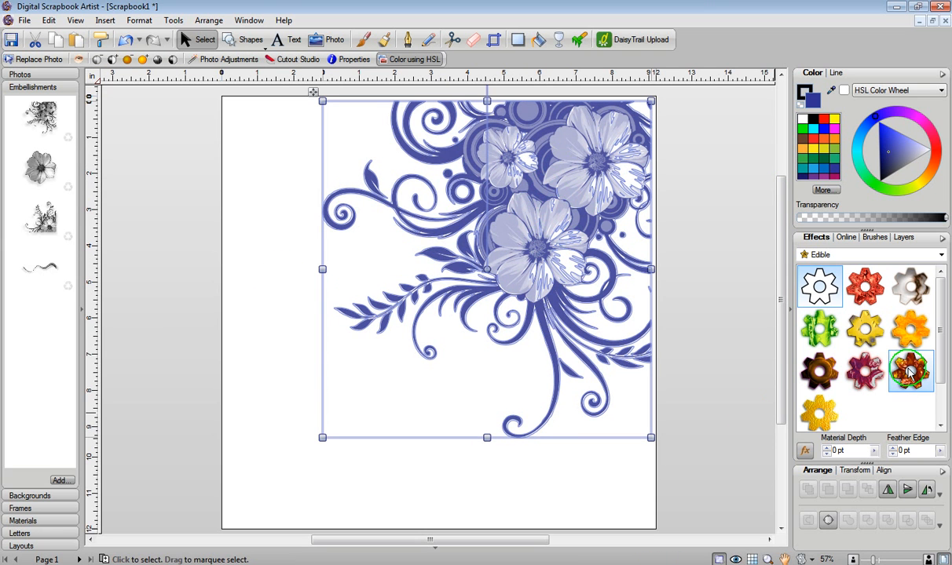
pyautogui.click(911, 371)
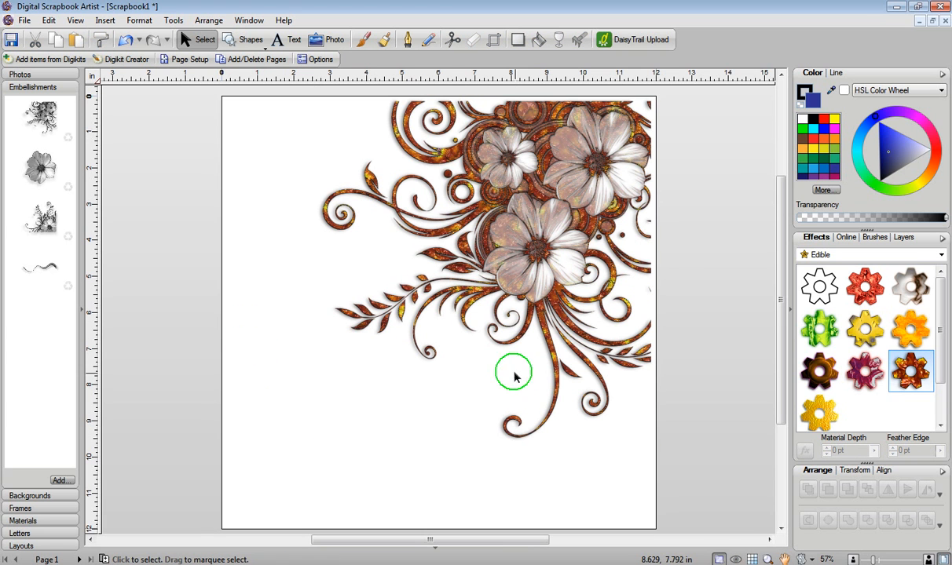
pyautogui.moveTo(534, 244)
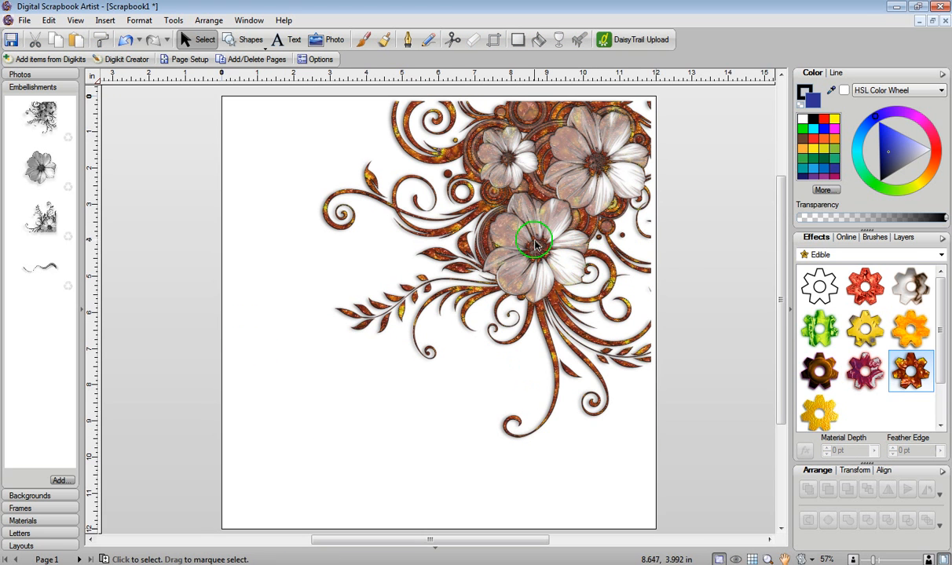
pyautogui.click(534, 243)
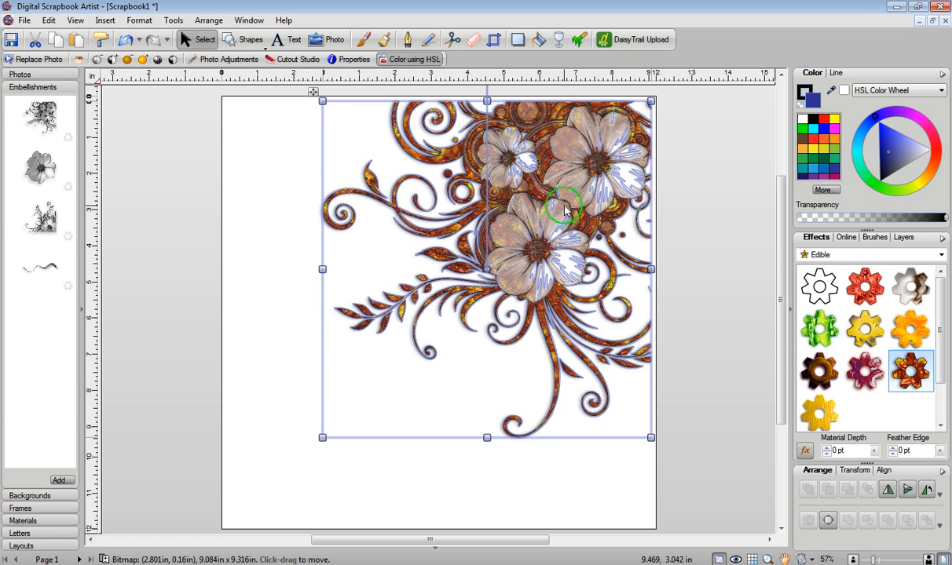
pyautogui.click(819, 286)
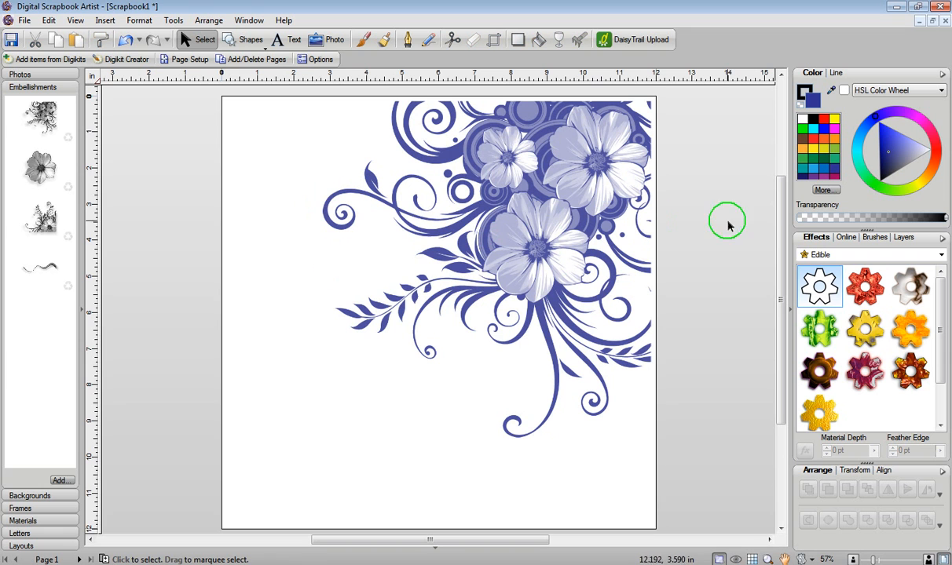
# - Delete the swirl and paint one long curving stroke with the 'try this' brush
pyautogui.click(546, 236)
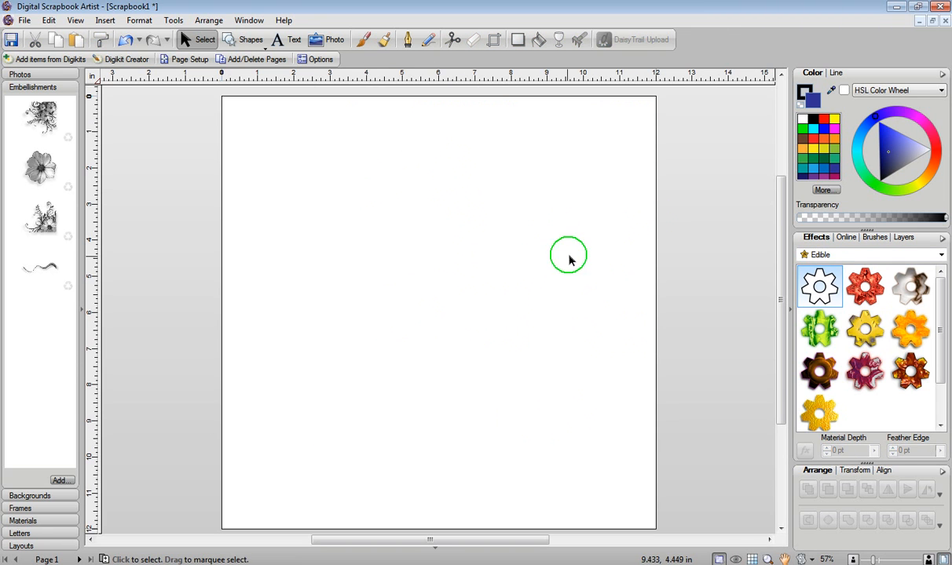
pyautogui.click(870, 235)
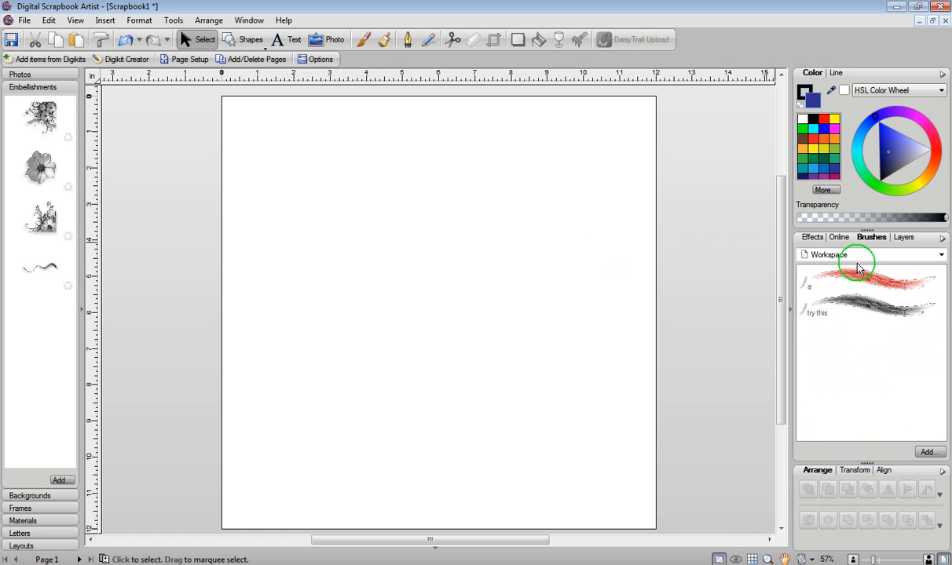
pyautogui.click(856, 304)
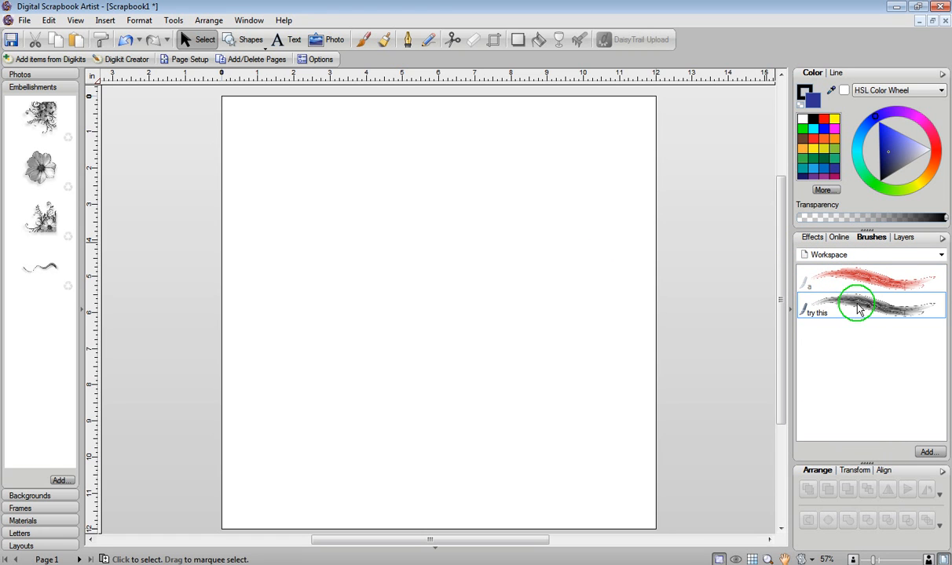
pyautogui.click(361, 39)
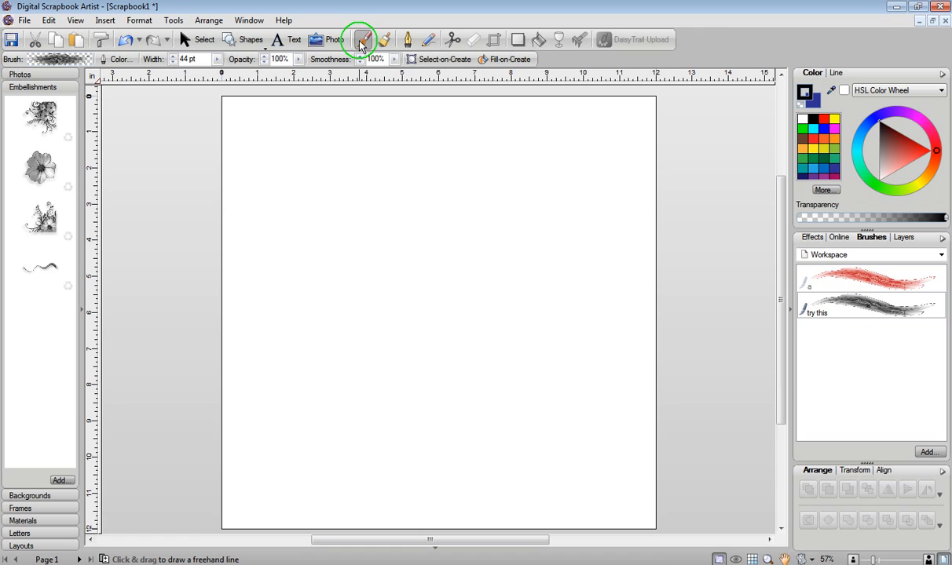
pyautogui.moveTo(252, 165); pyautogui.dragTo(531, 355)
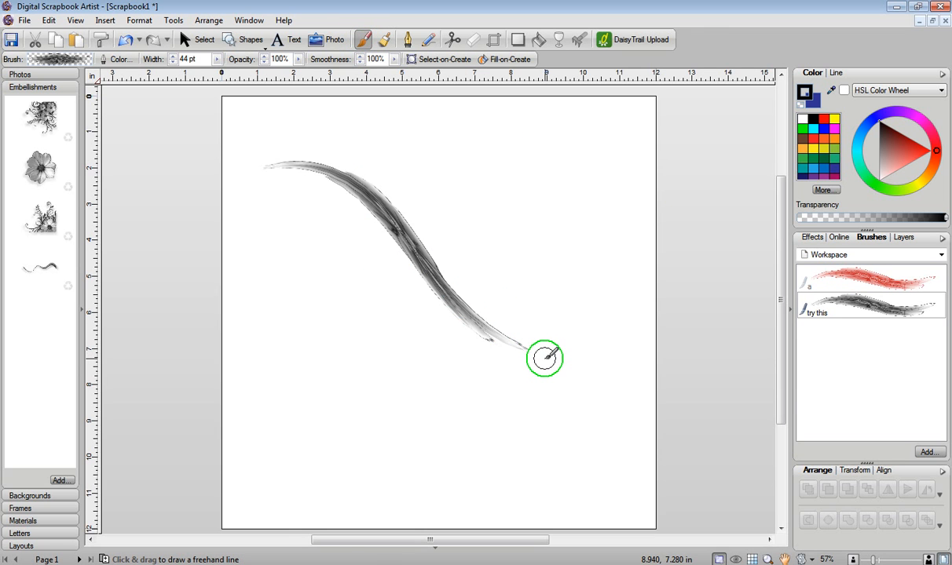
pyautogui.moveTo(394, 223)
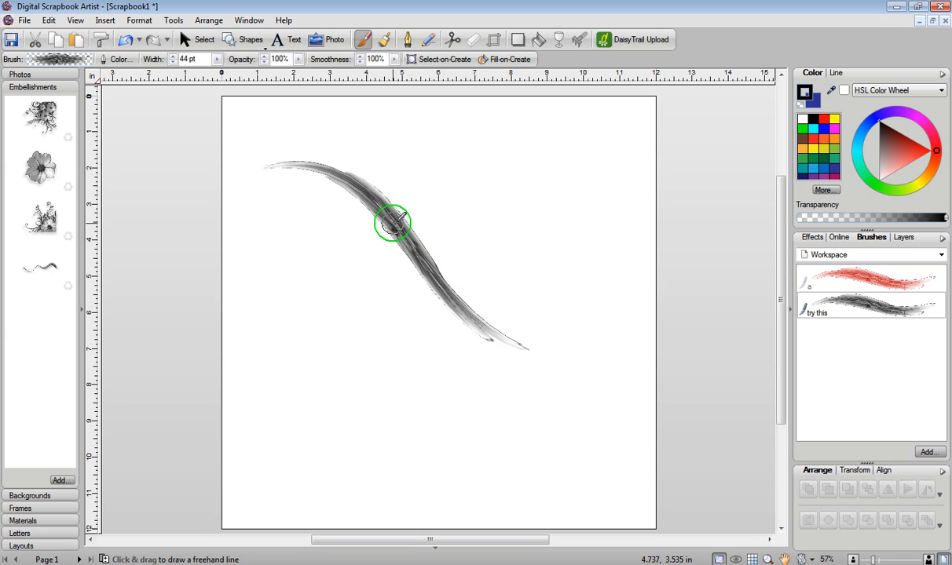
pyautogui.moveTo(399, 205)
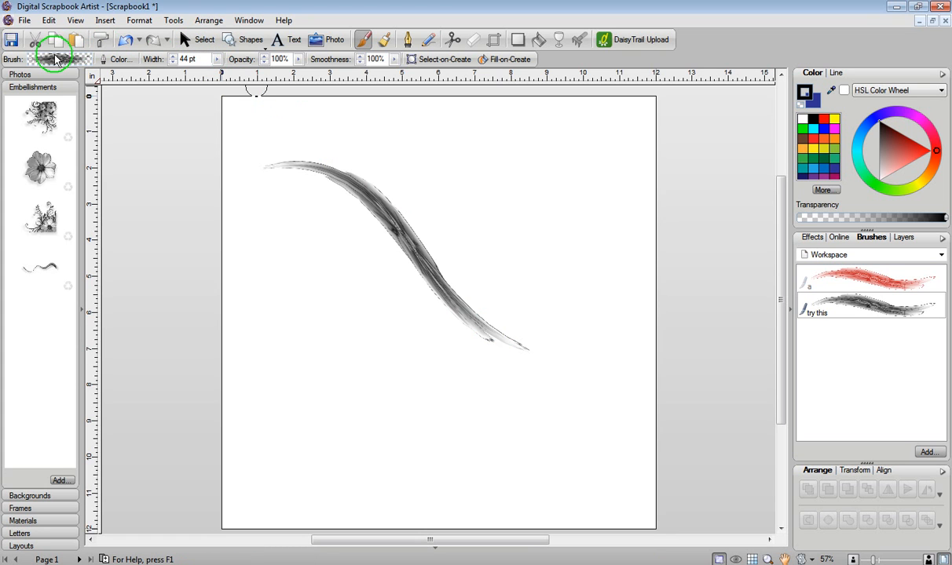
# - Set the brush's Body repeat method to Simple so the stroke becomes separate flowers
pyautogui.click(104, 59)
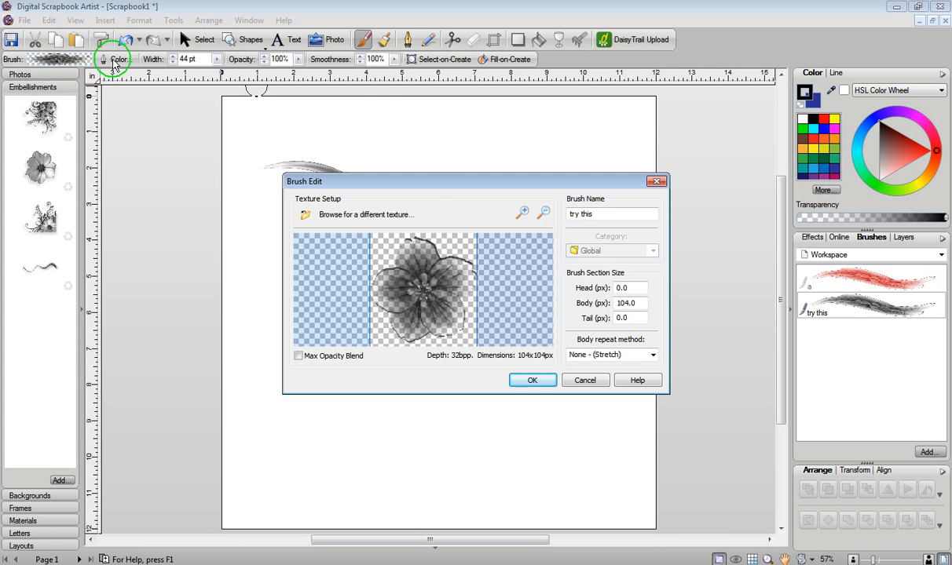
pyautogui.moveTo(410, 349)
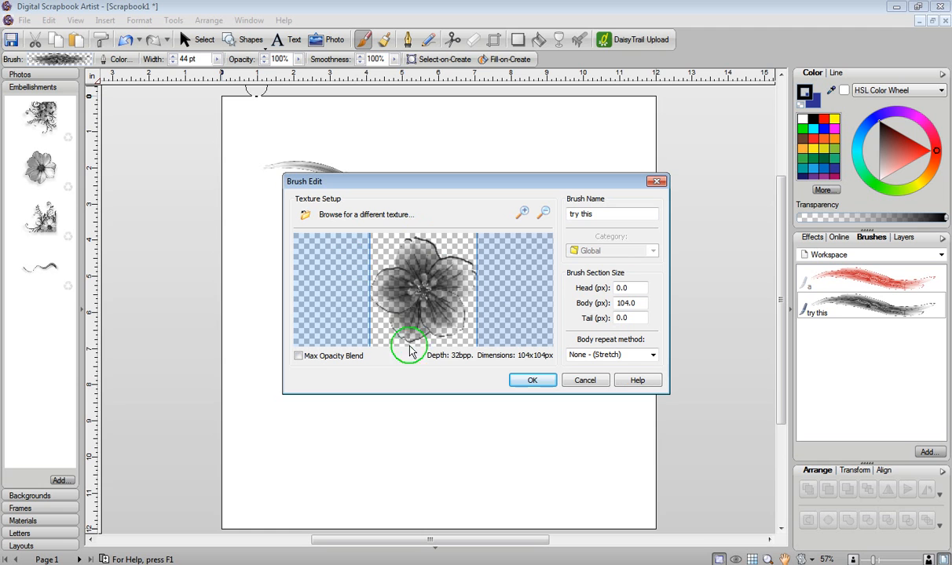
pyautogui.moveTo(650, 370)
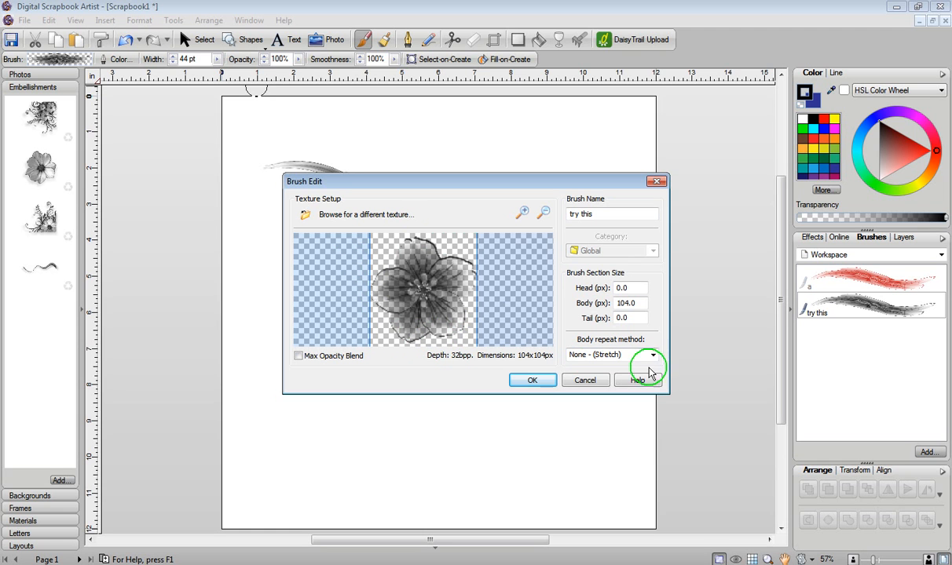
pyautogui.moveTo(562, 342)
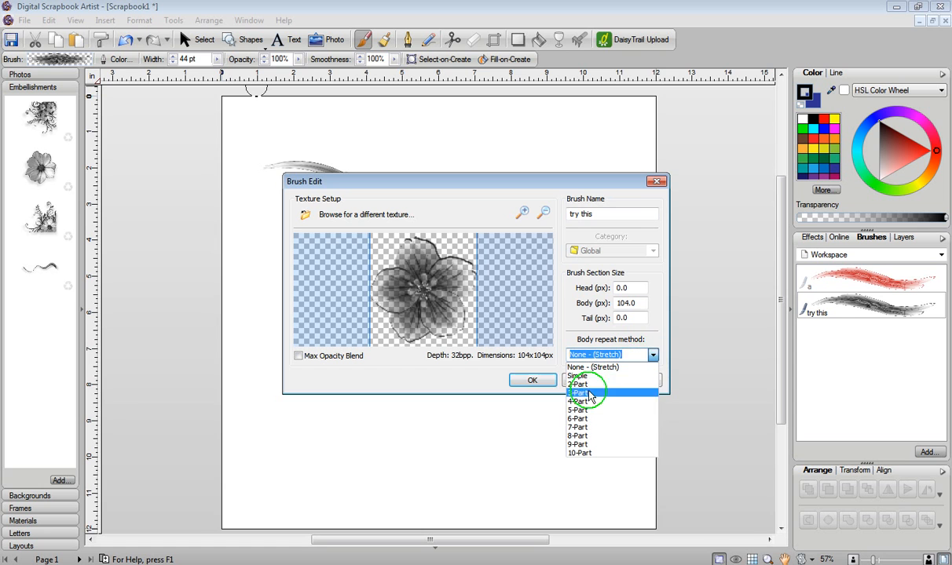
pyautogui.click(577, 377)
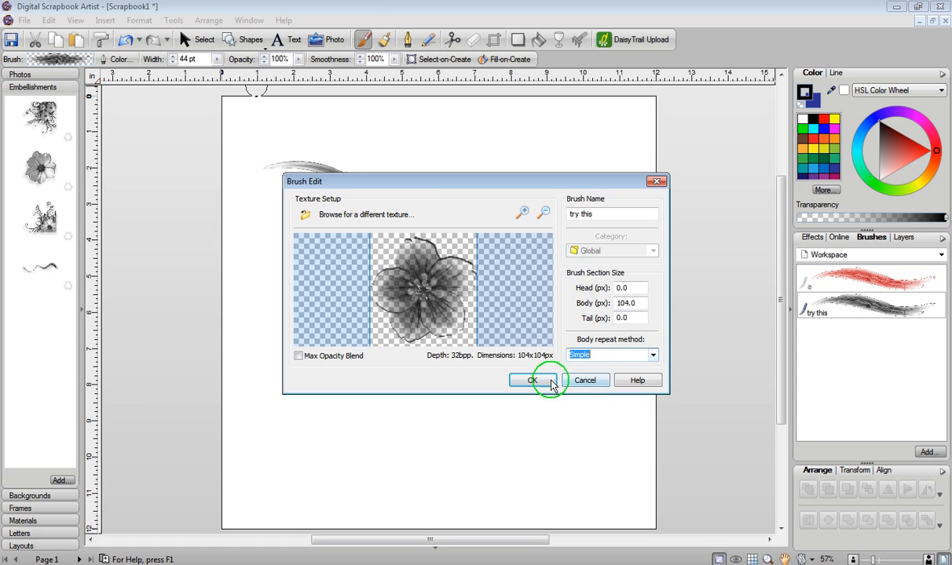
pyautogui.click(532, 381)
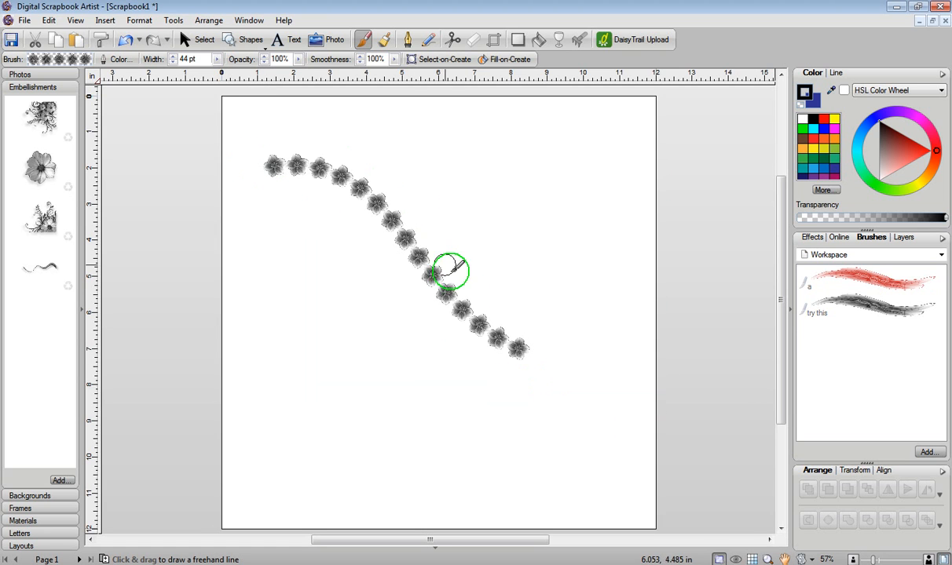
pyautogui.moveTo(414, 245)
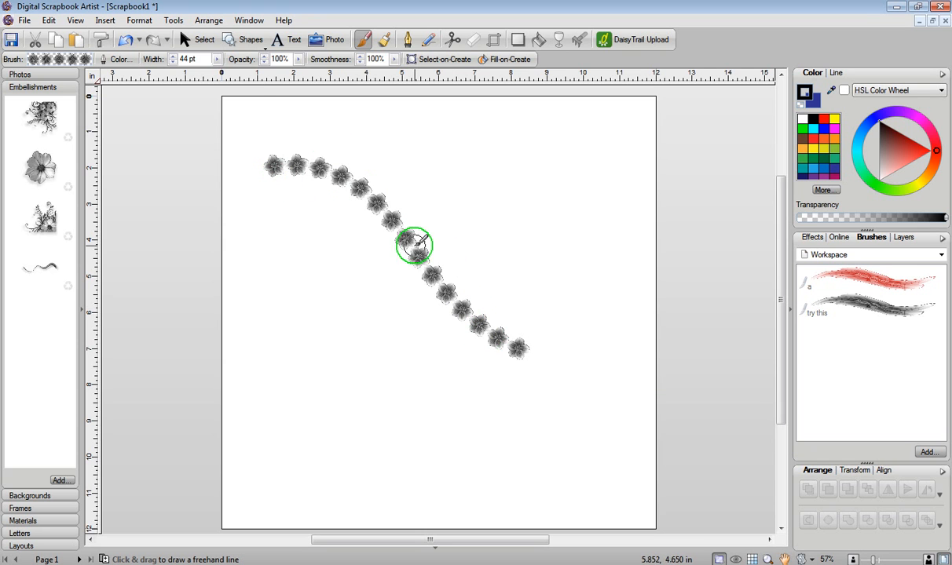
# - Select the flower stroke with the Select tool and pick a teal colour for it
pyautogui.click(198, 39)
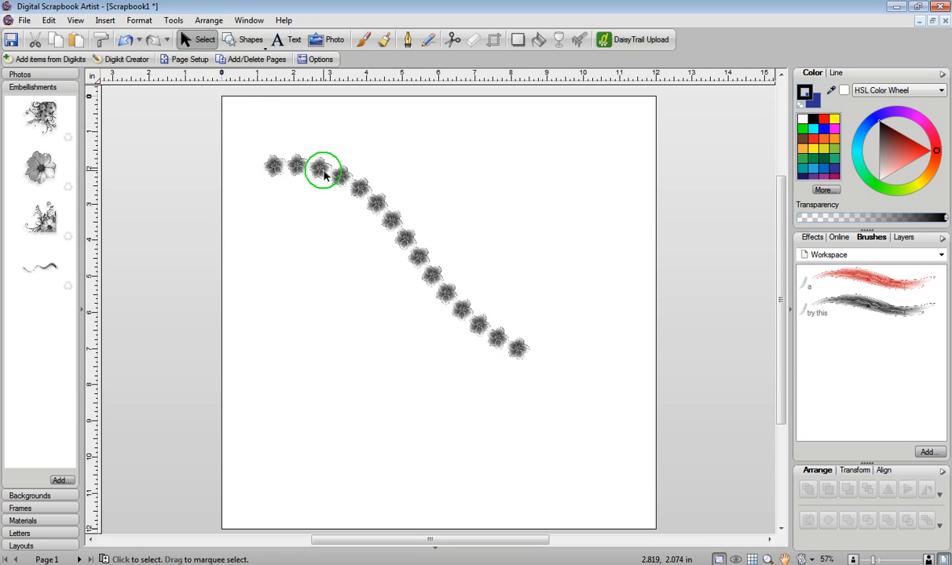
pyautogui.click(322, 169)
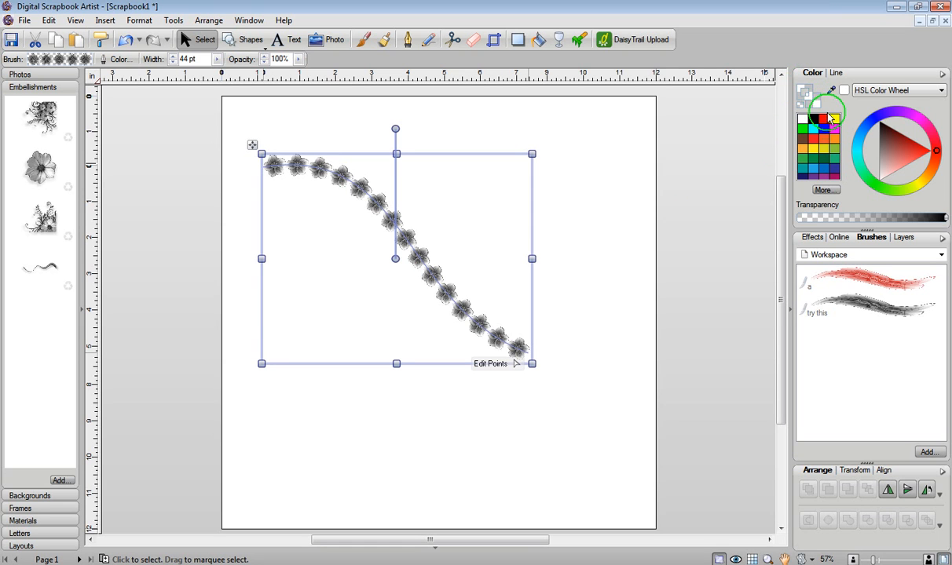
pyautogui.click(814, 148)
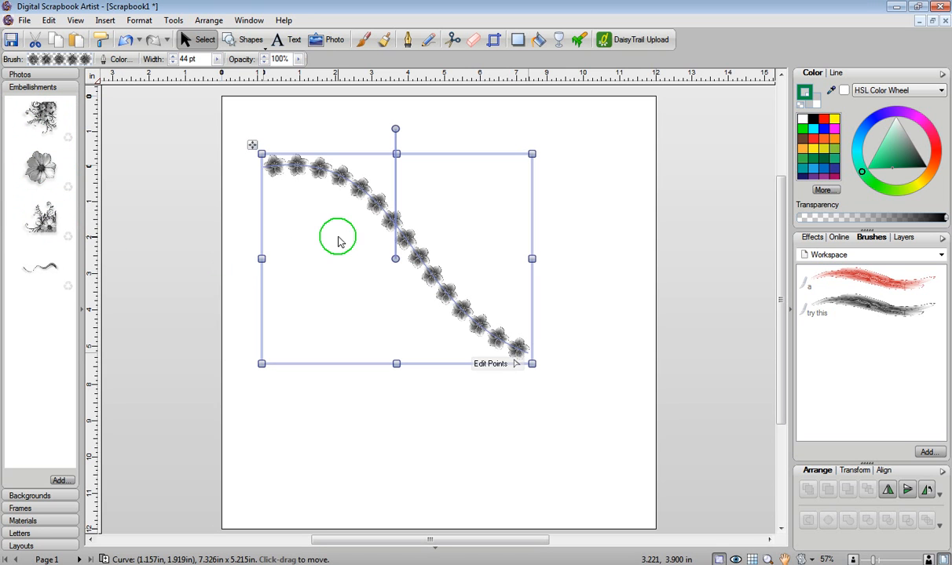
pyautogui.moveTo(384, 203)
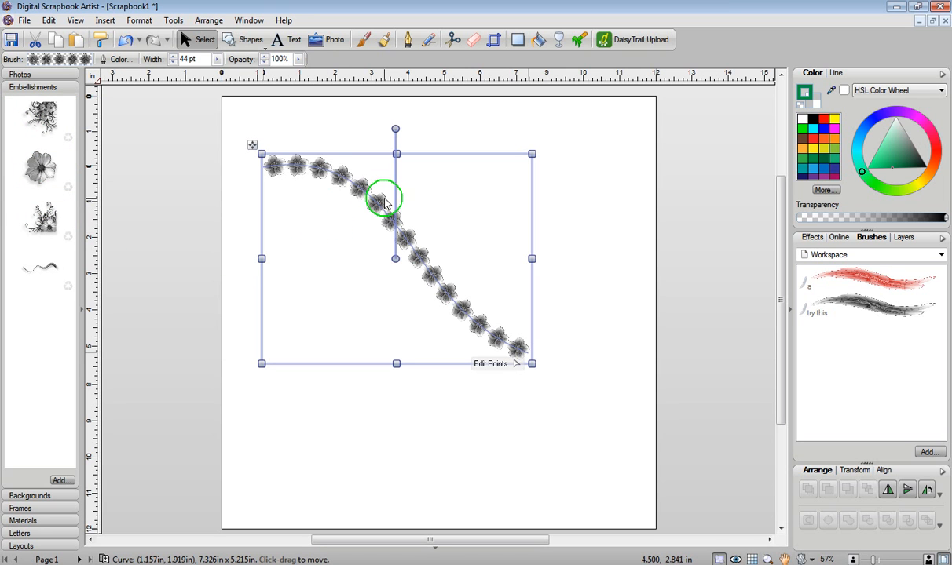
pyautogui.moveTo(421, 259)
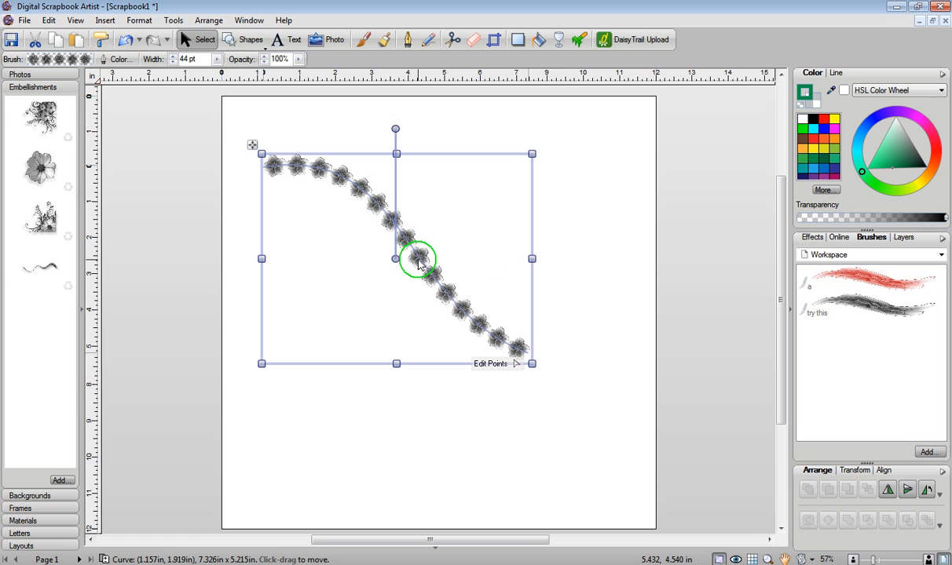
# - Colour the flower stroke red, then blue, then teal, and deselect it
pyautogui.click(861, 277)
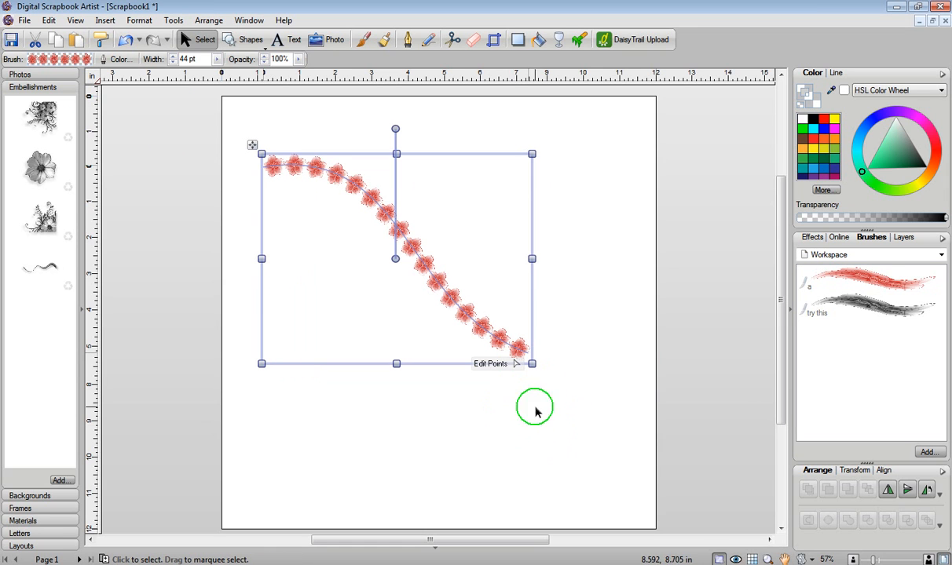
pyautogui.moveTo(801, 89)
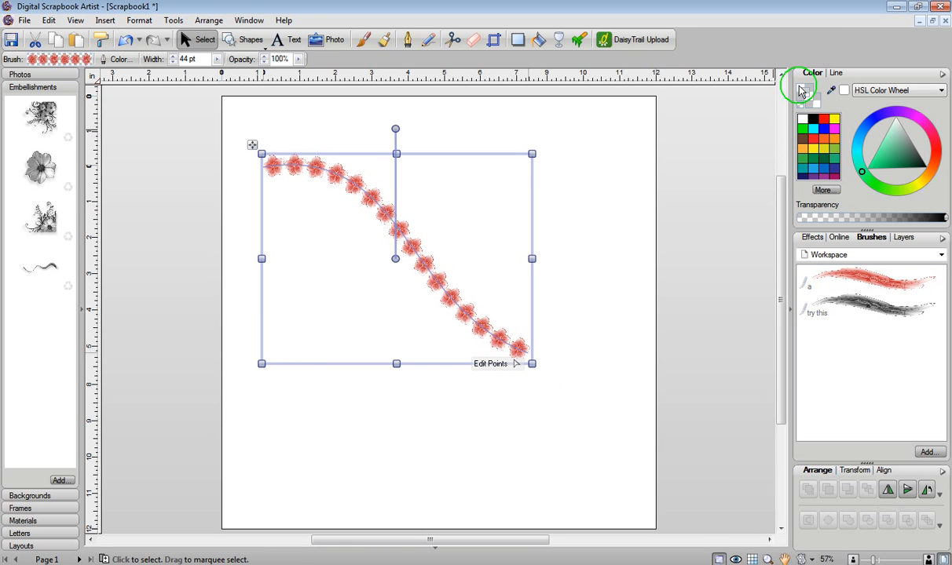
pyautogui.click(834, 141)
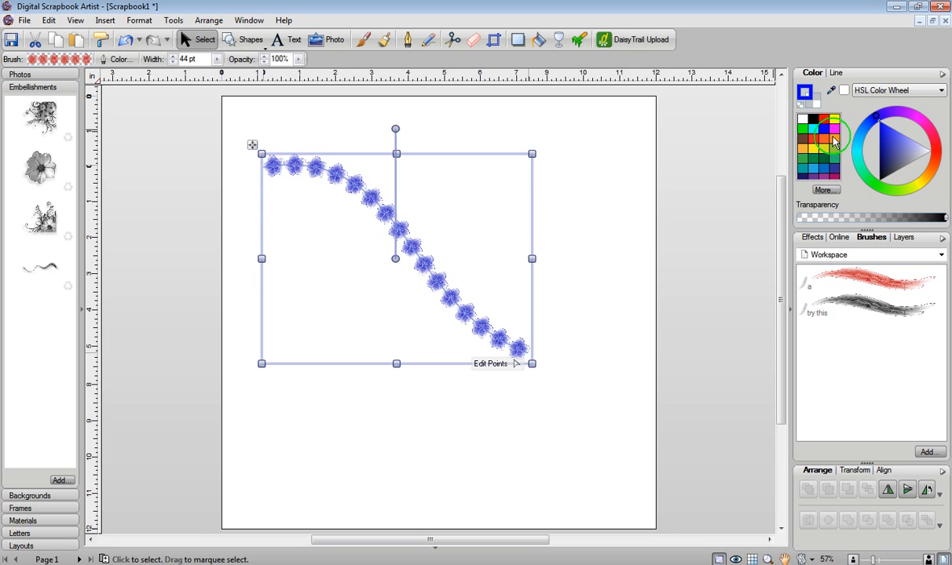
pyautogui.click(833, 142)
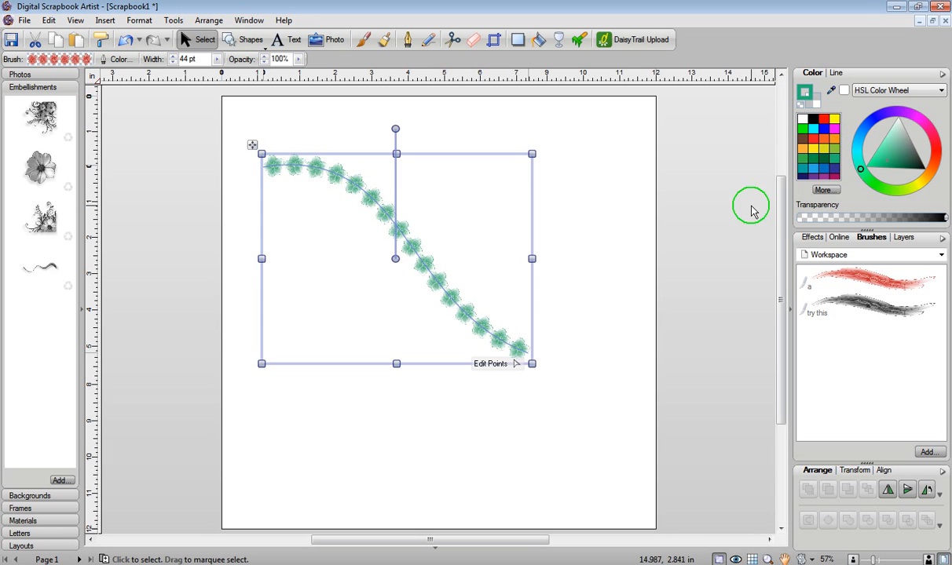
pyautogui.click(575, 433)
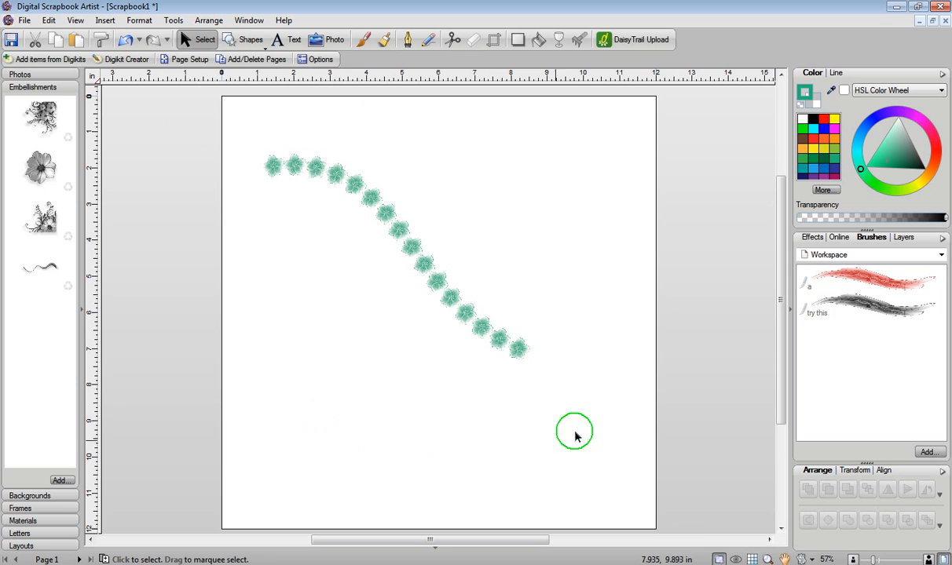
pyautogui.moveTo(604, 336)
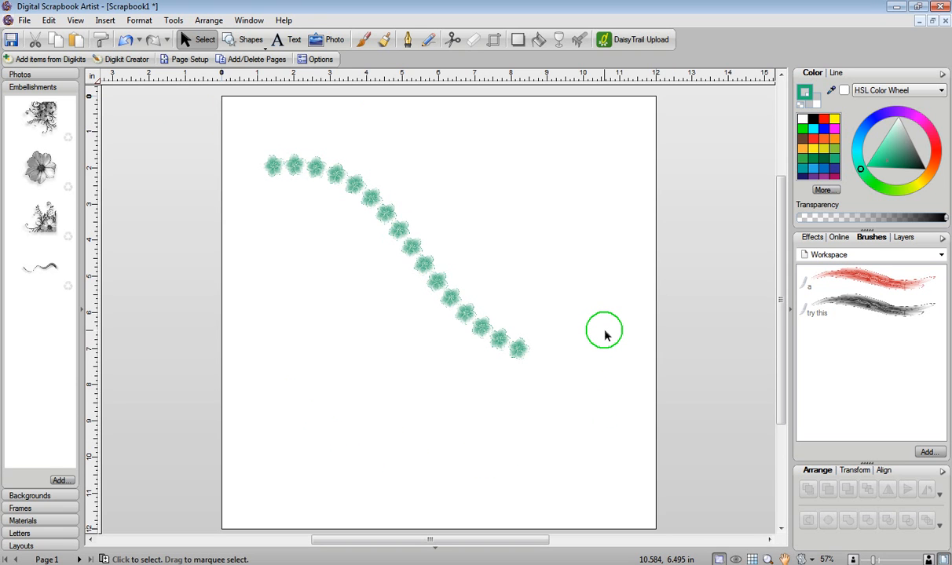